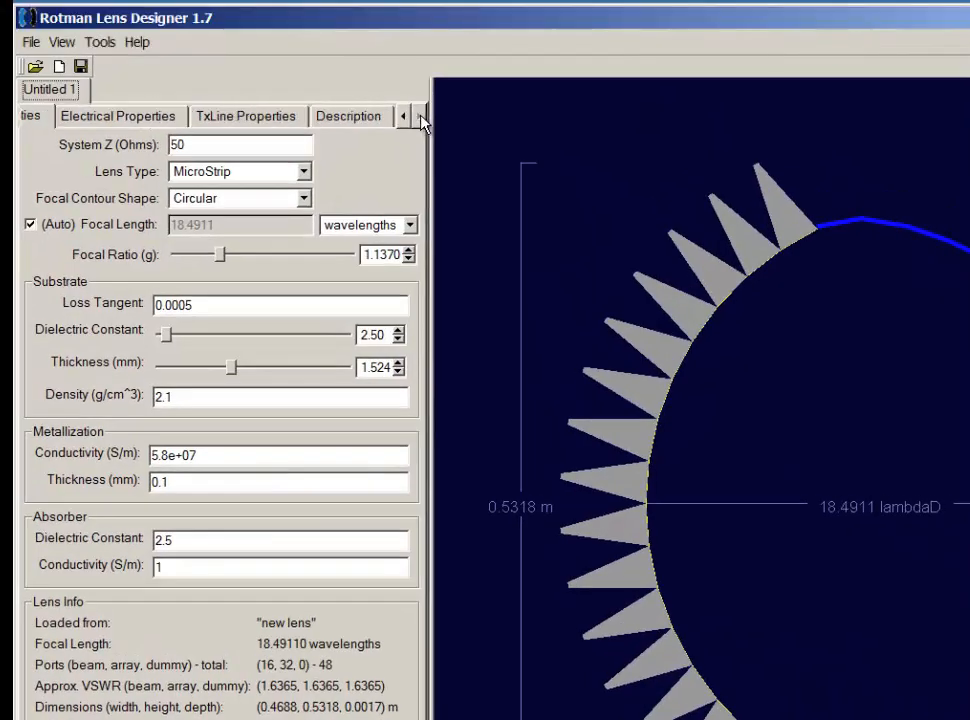
- Name the lens 'Ku Band Lens' and return to its physical properties
left_click(348, 114)
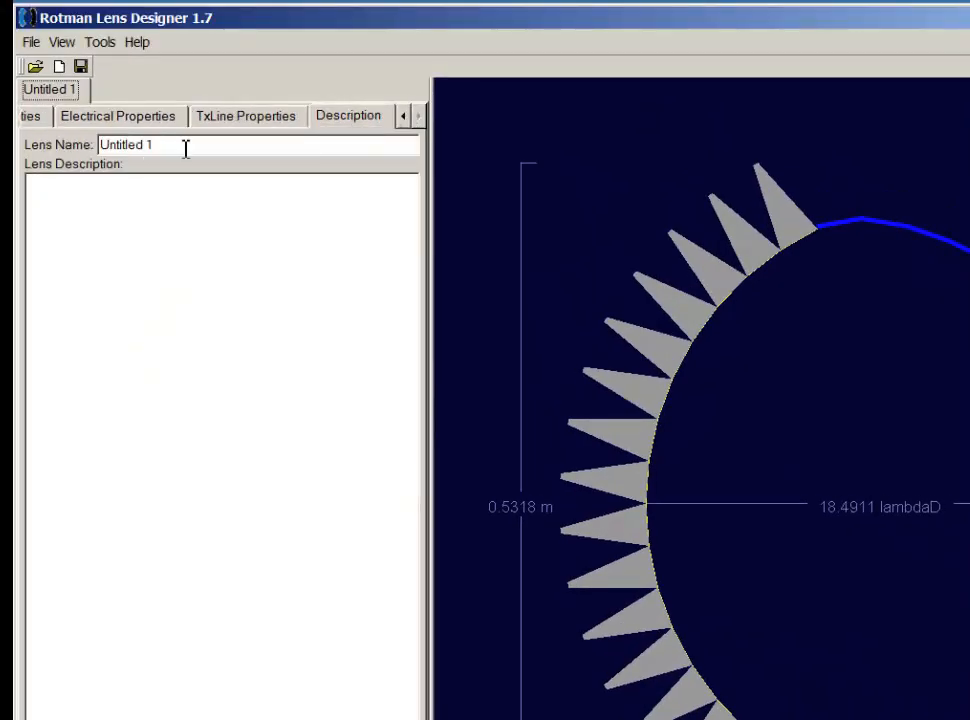
type("K")
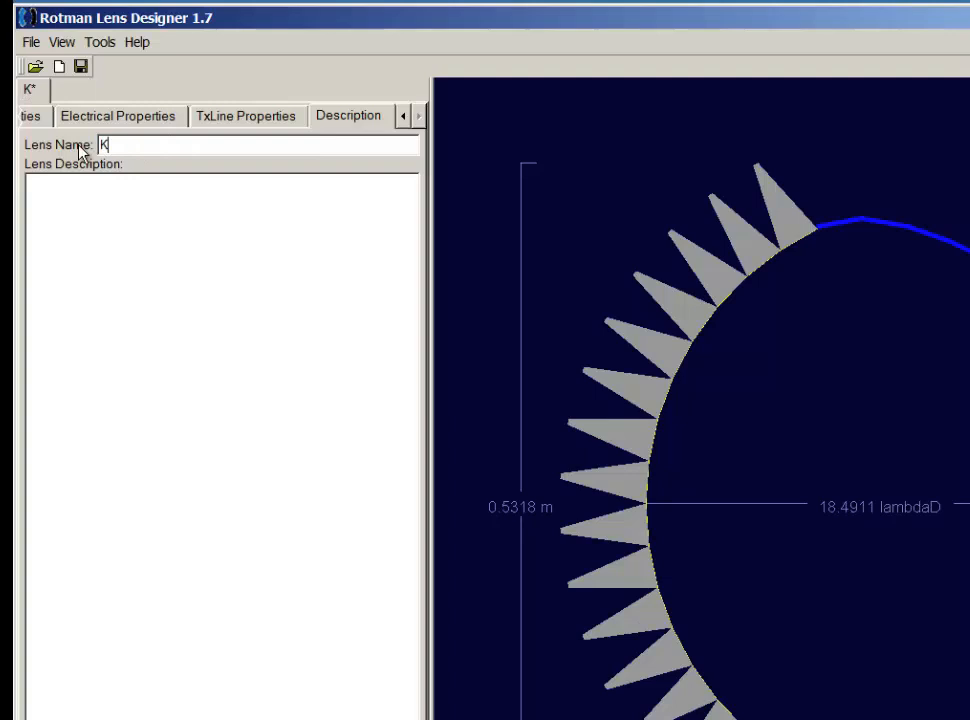
type("u Band Lens")
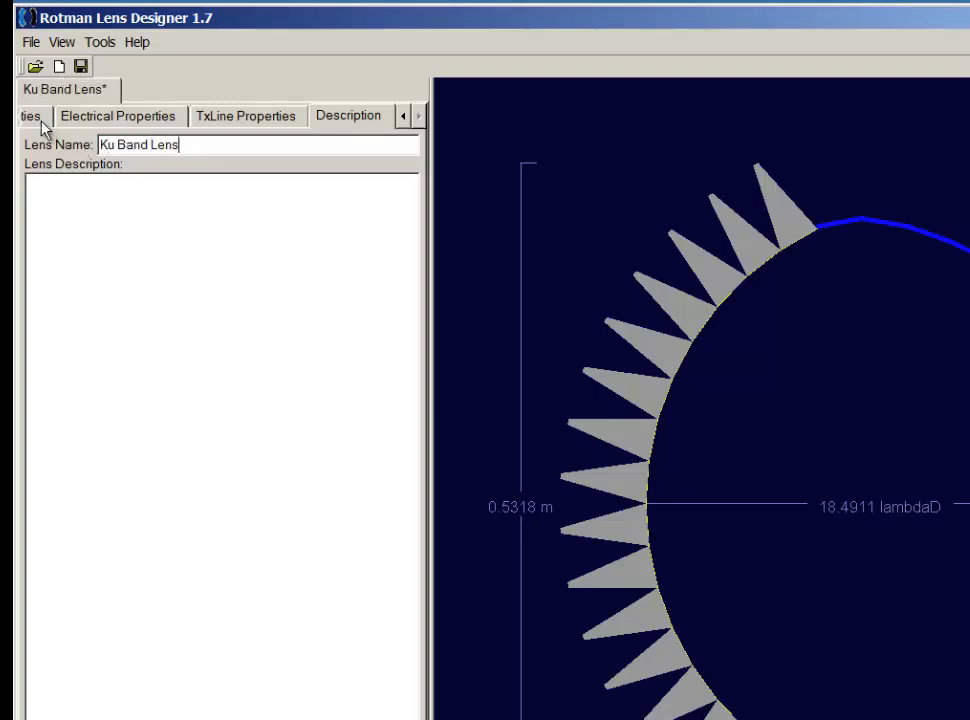
left_click(28, 116)
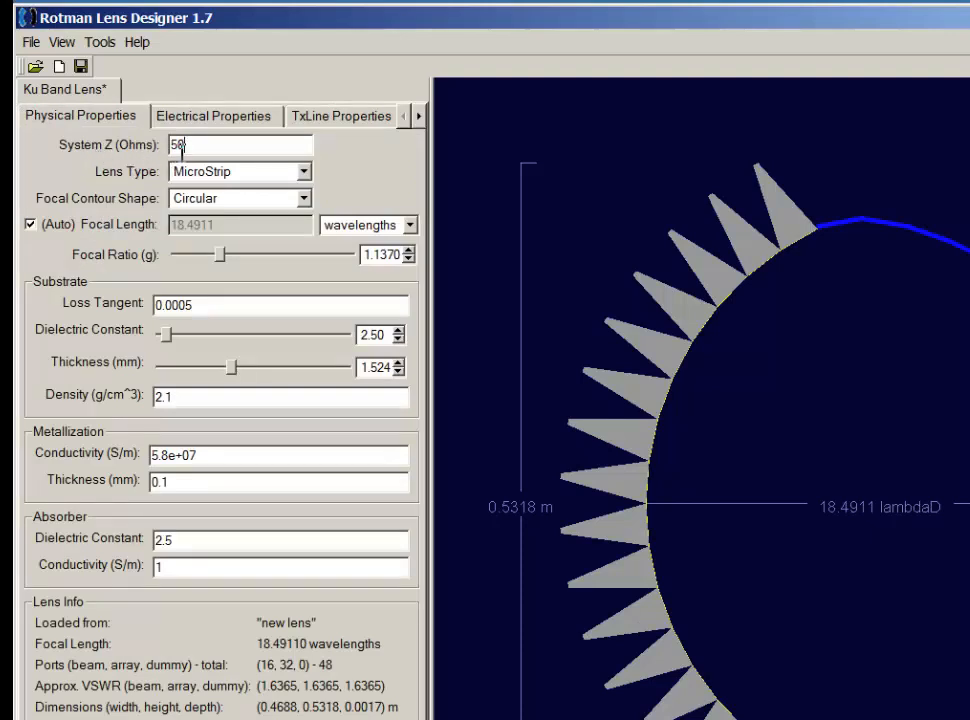
- Set focal ratio 1.1, dielectric constant 2.33 and substrate thickness 0.508 mm
type("50")
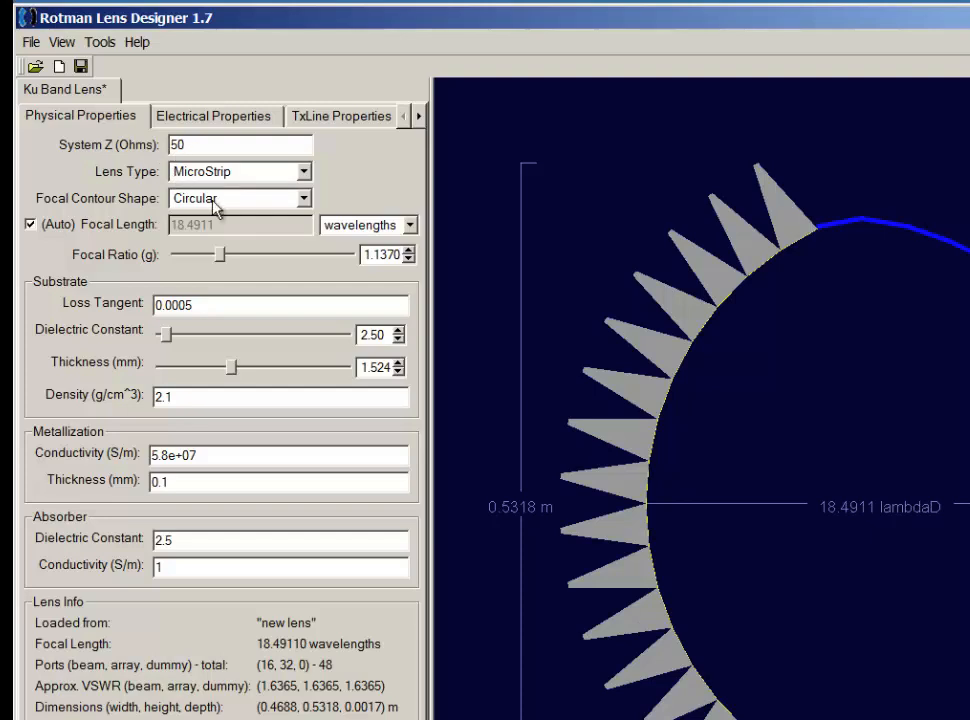
mouse_move(216, 206)
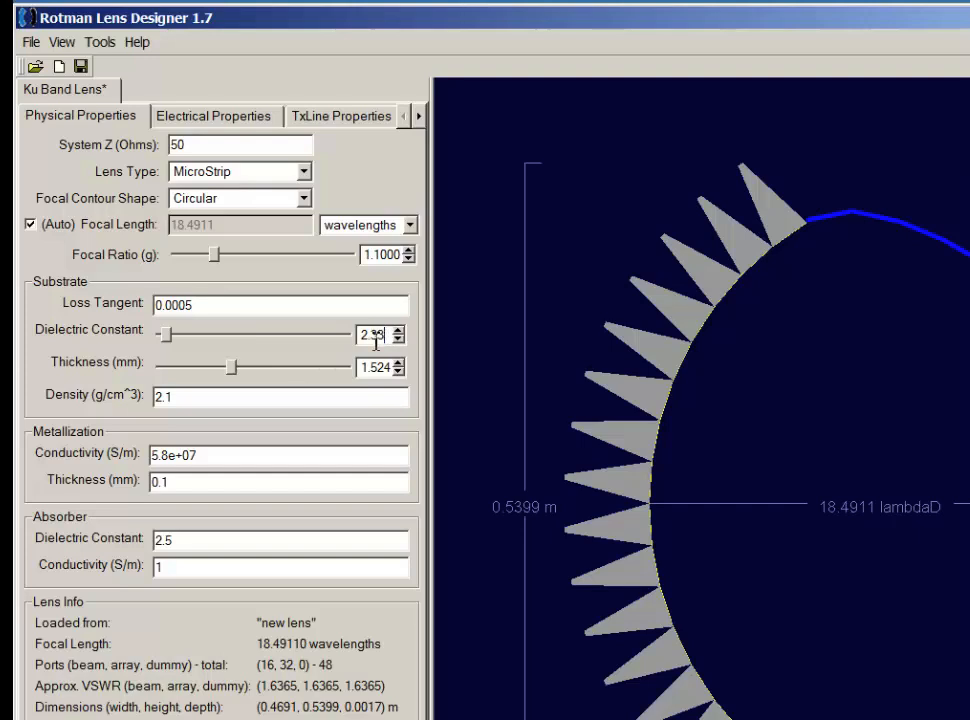
left_click(396, 328)
type("0.508")
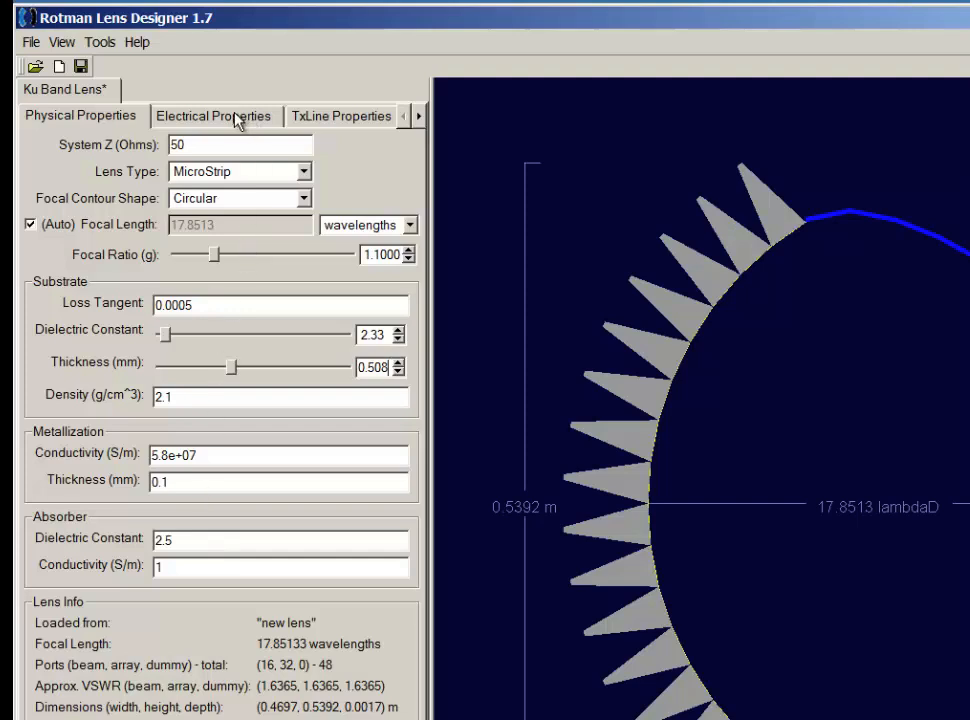
- Set center frequency 16000 MHz, bandwidth 4000 MHz and element spacing 0.5
left_click(212, 114)
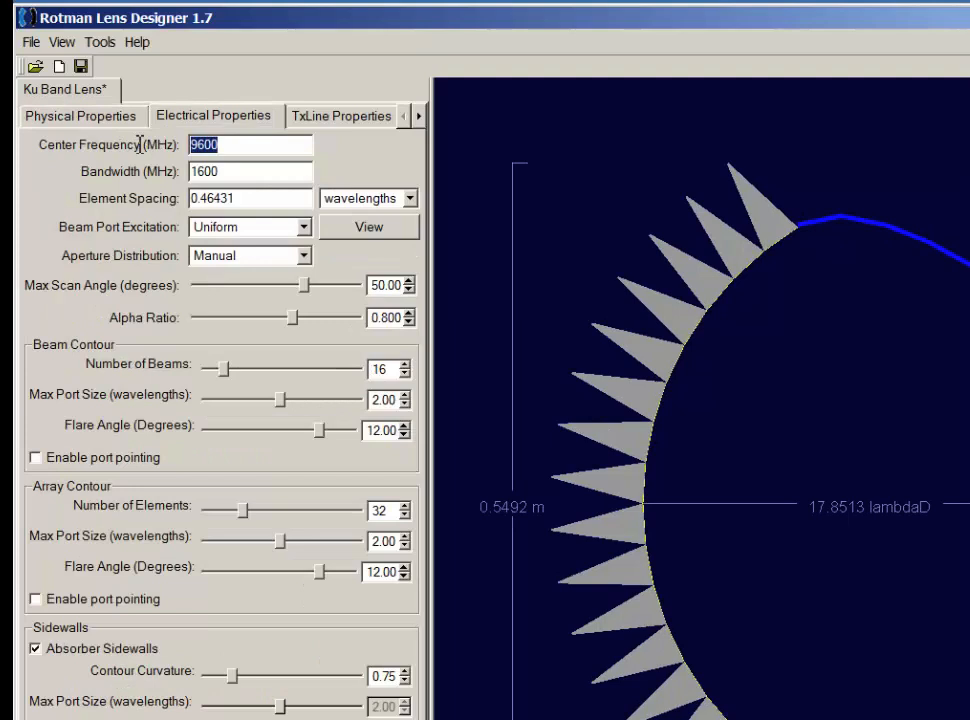
type("16")
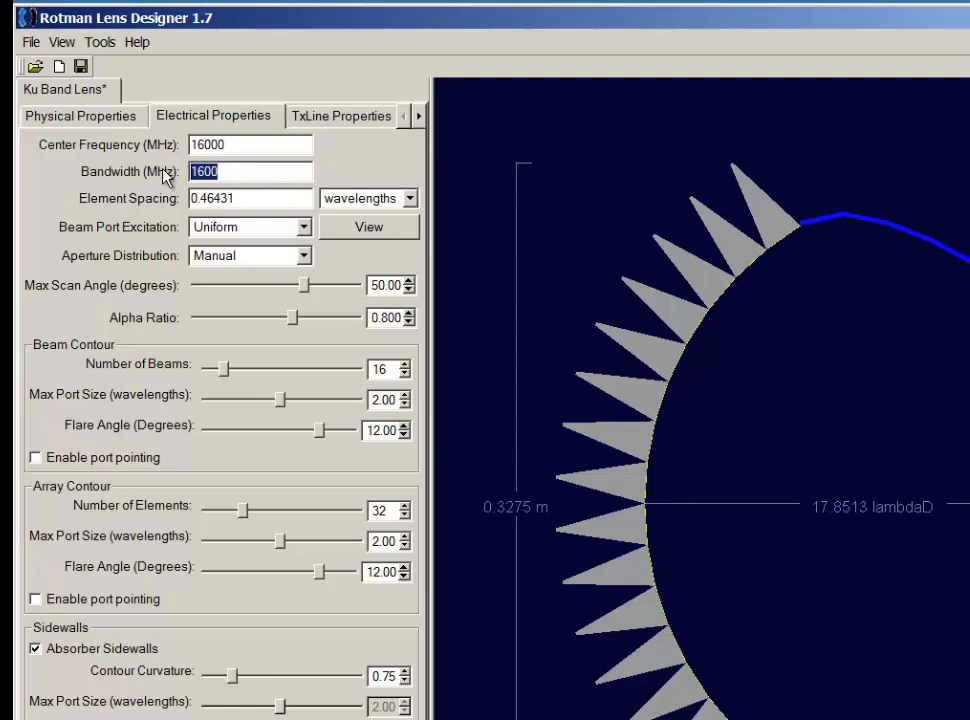
type("4")
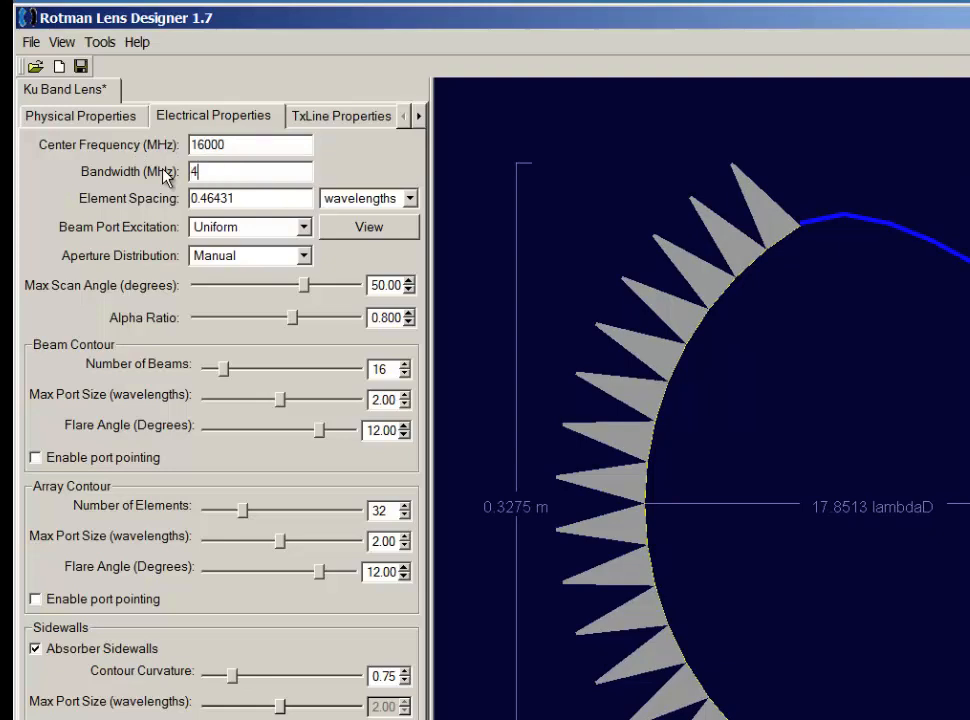
type("000")
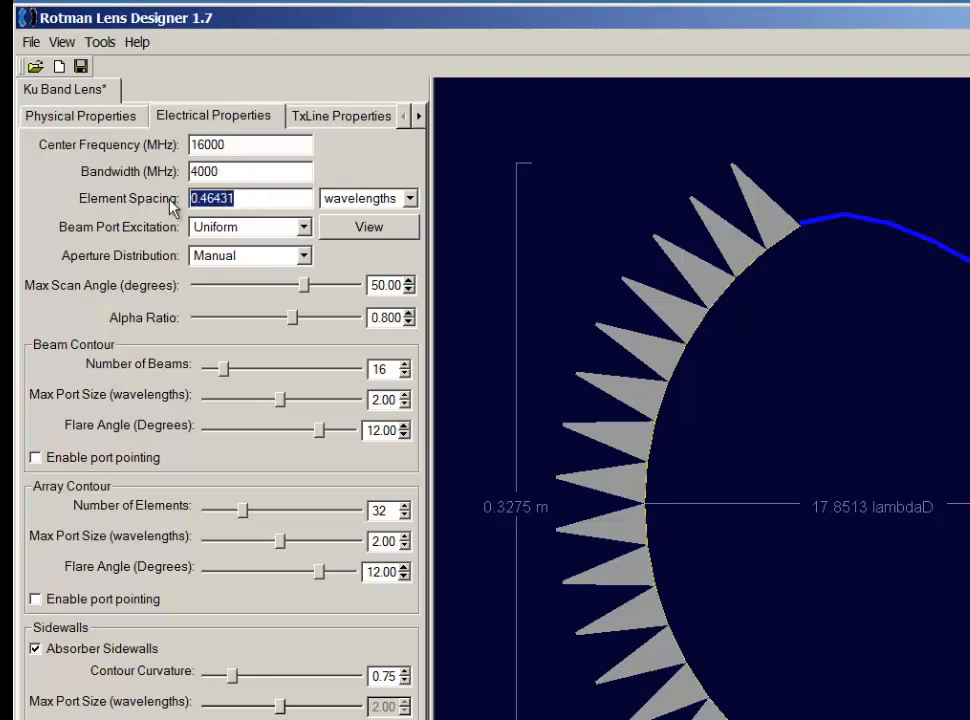
type("0.5")
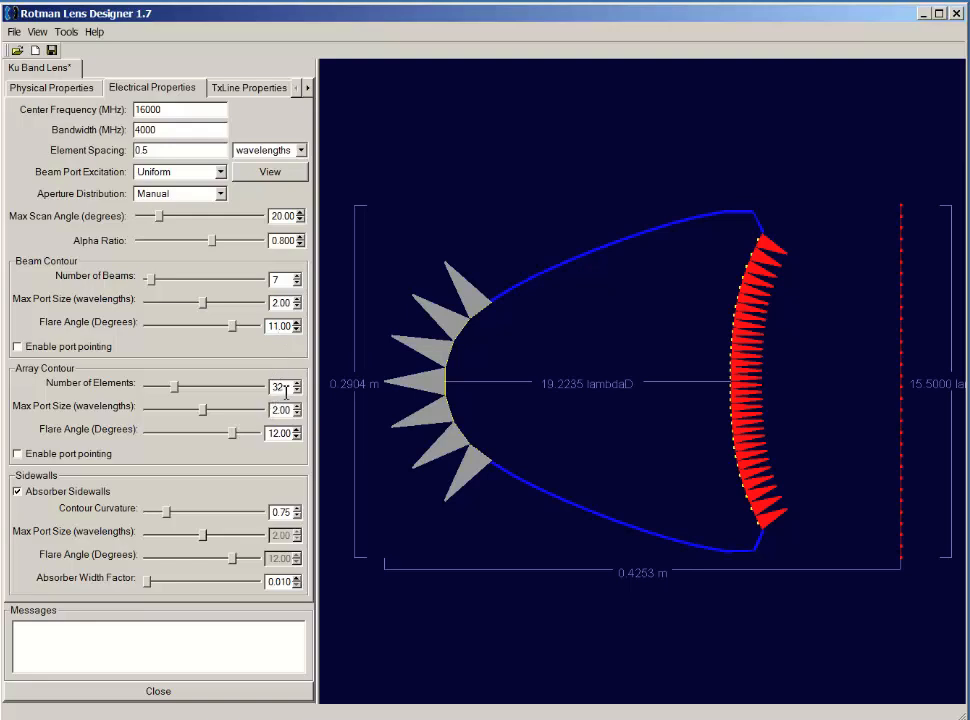
- Set scan angle 20, 7 beams and 16 elements, with absorber sidewalls turned off
left_click(292, 380)
type("16")
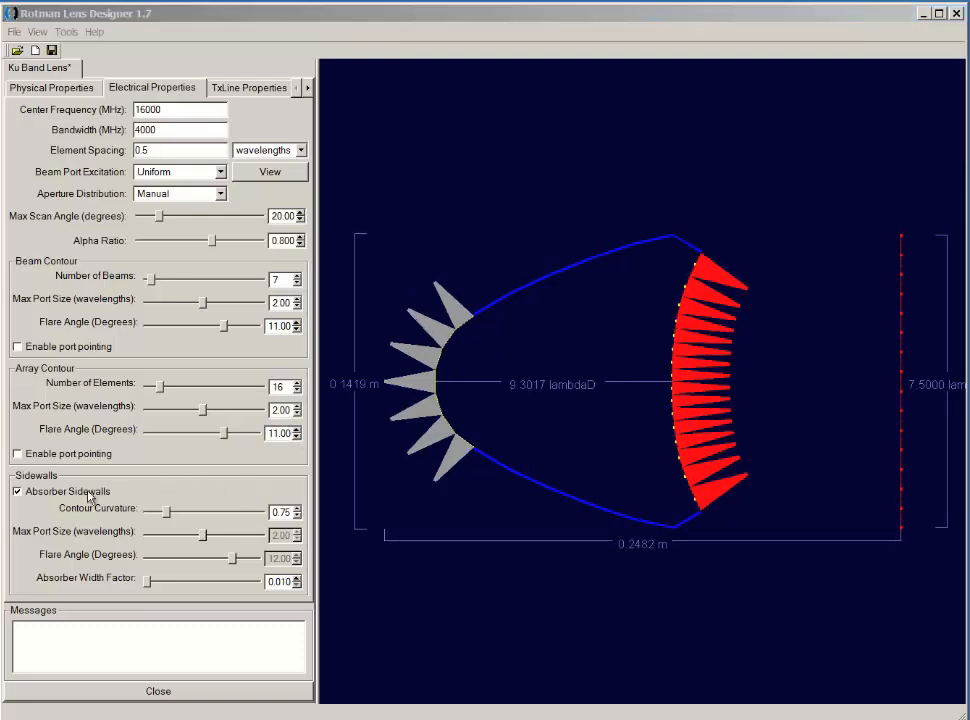
left_click(16, 492)
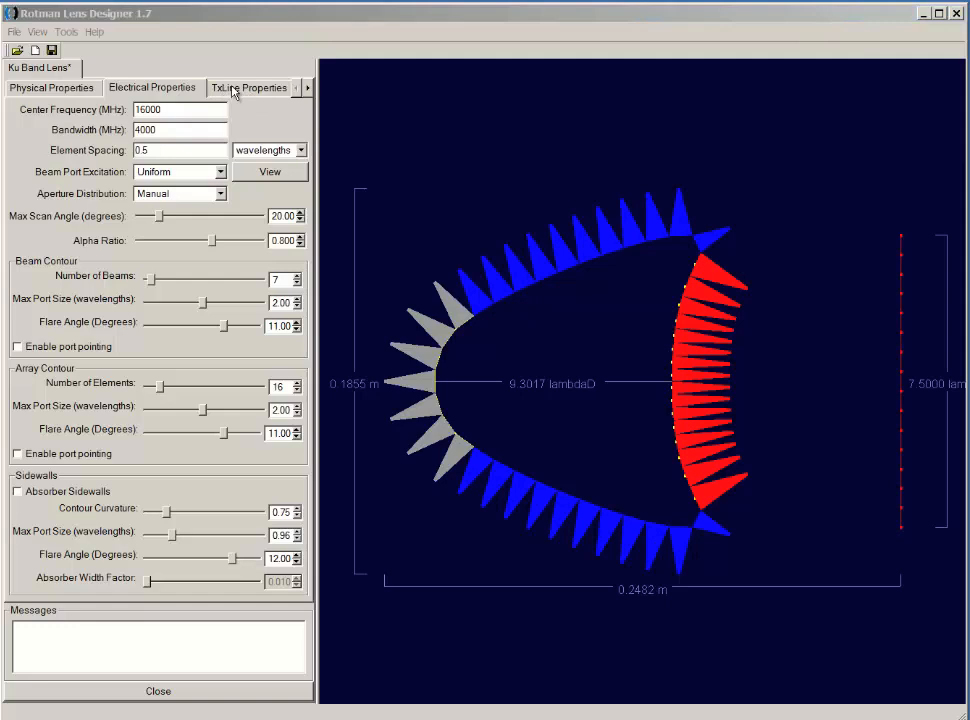
- Enable line geometry calculation with length factor 1.10 and beam terminal spacing 20 mm
left_click(246, 88)
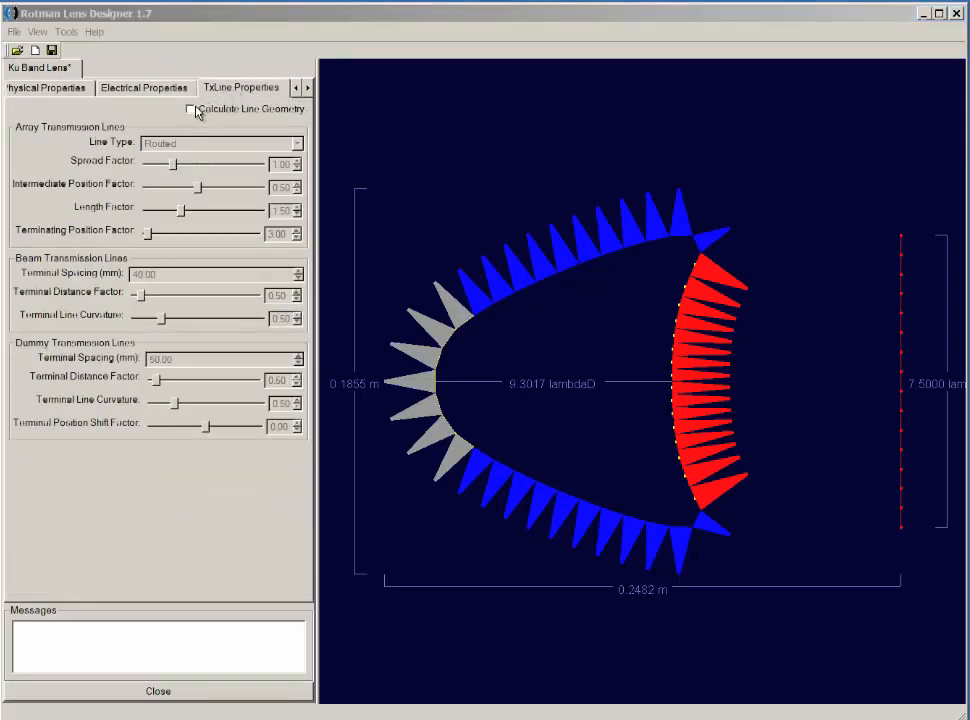
left_click(190, 110)
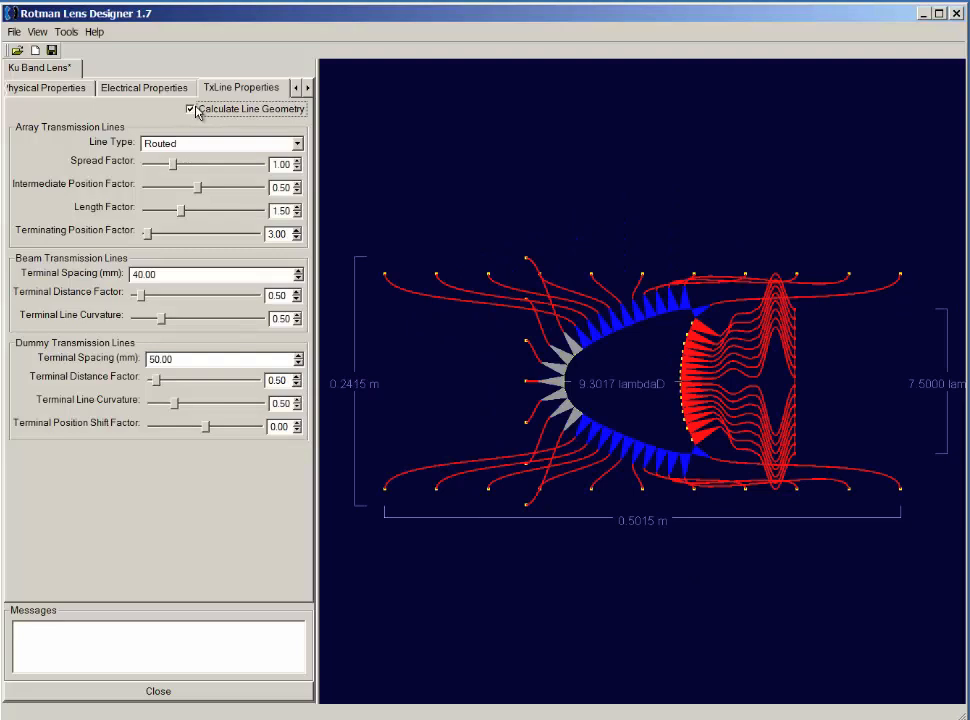
mouse_move(204, 148)
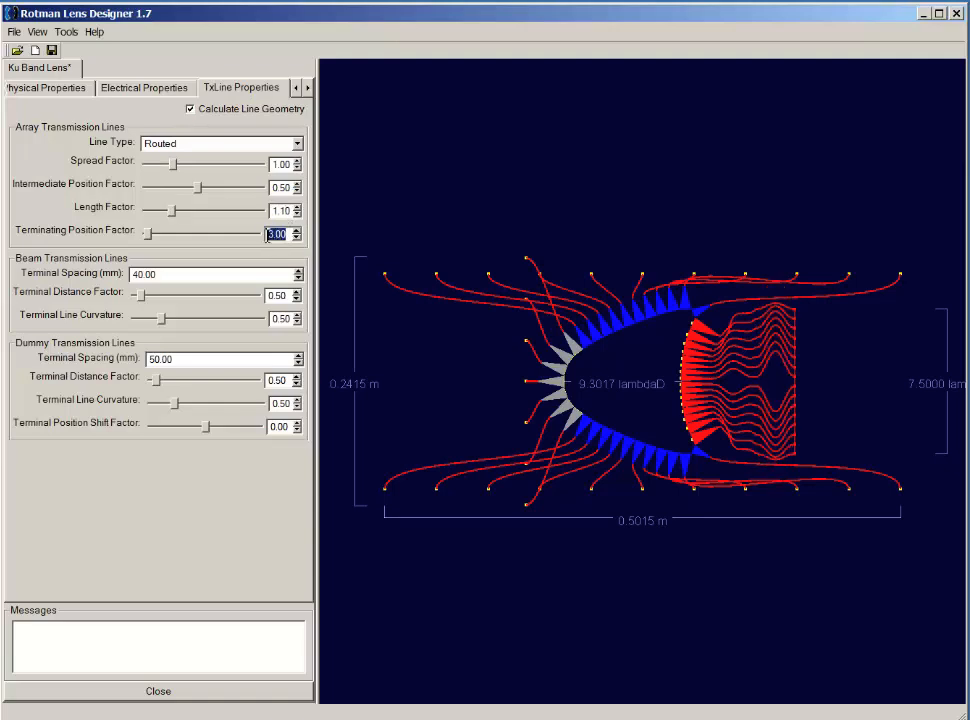
type("5")
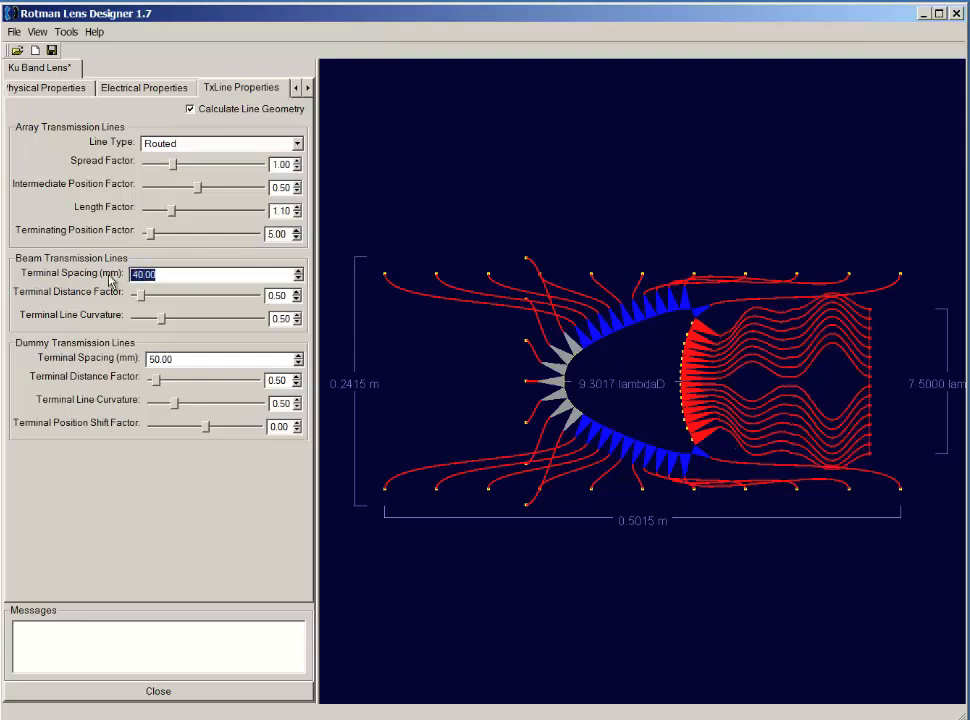
type("20")
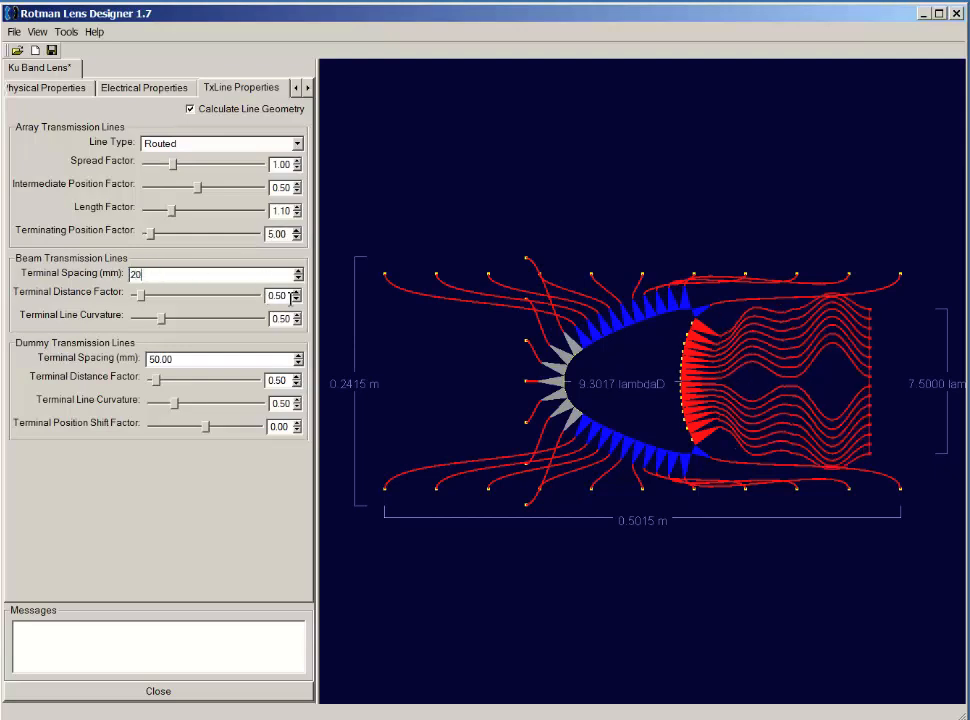
- Set beam terminal distance factor, curvature 1.00 and dummy terminal spacing 15 mm
type("20.00")
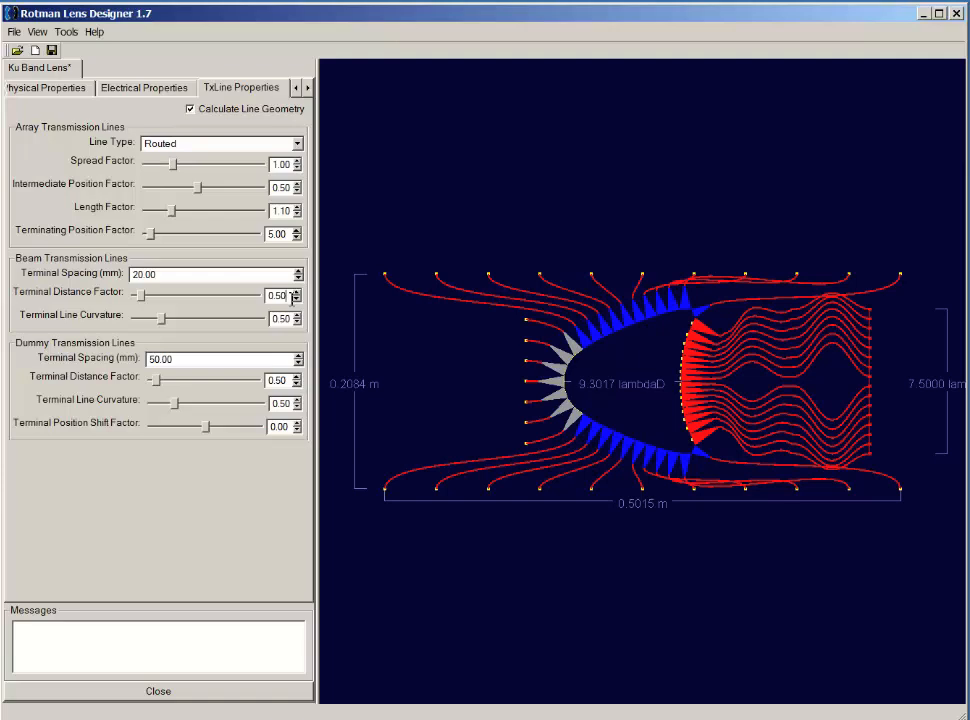
left_click(296, 292)
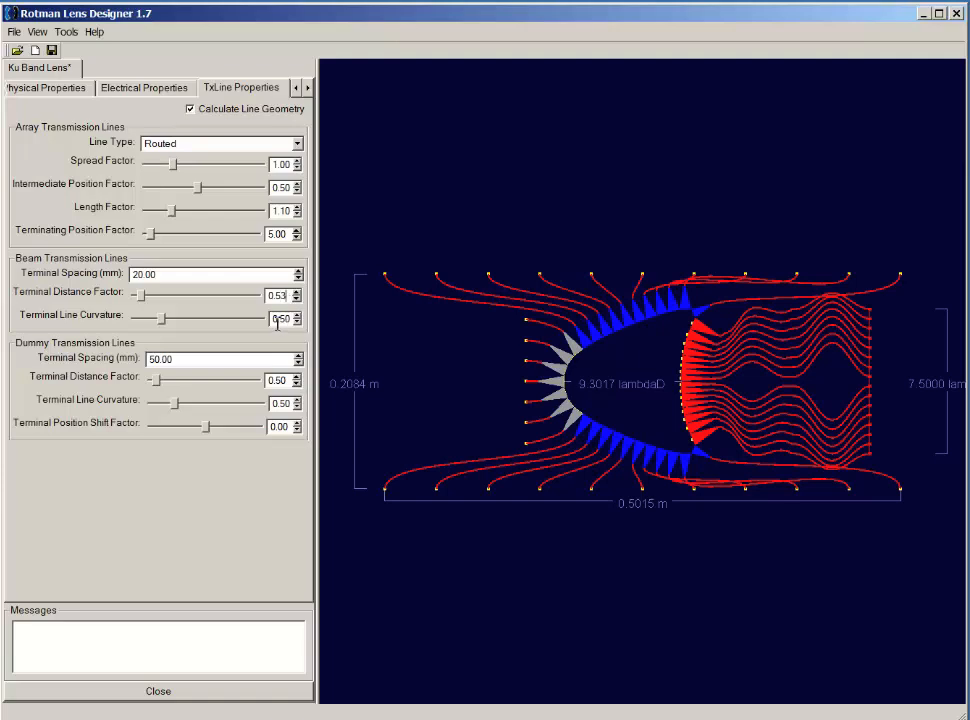
triple_click(276, 318)
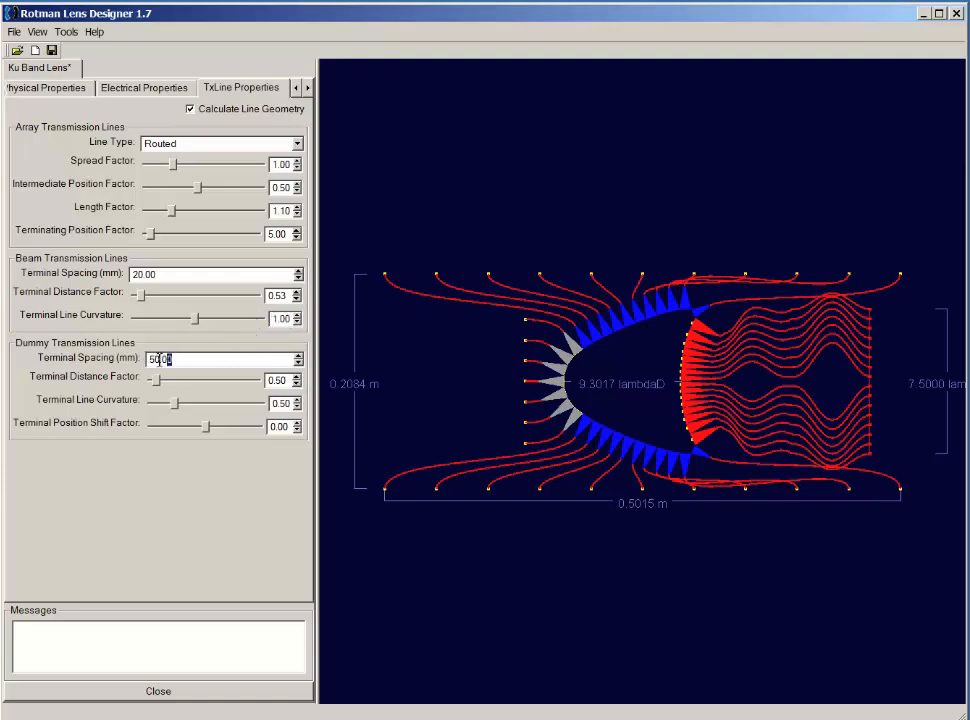
type("15")
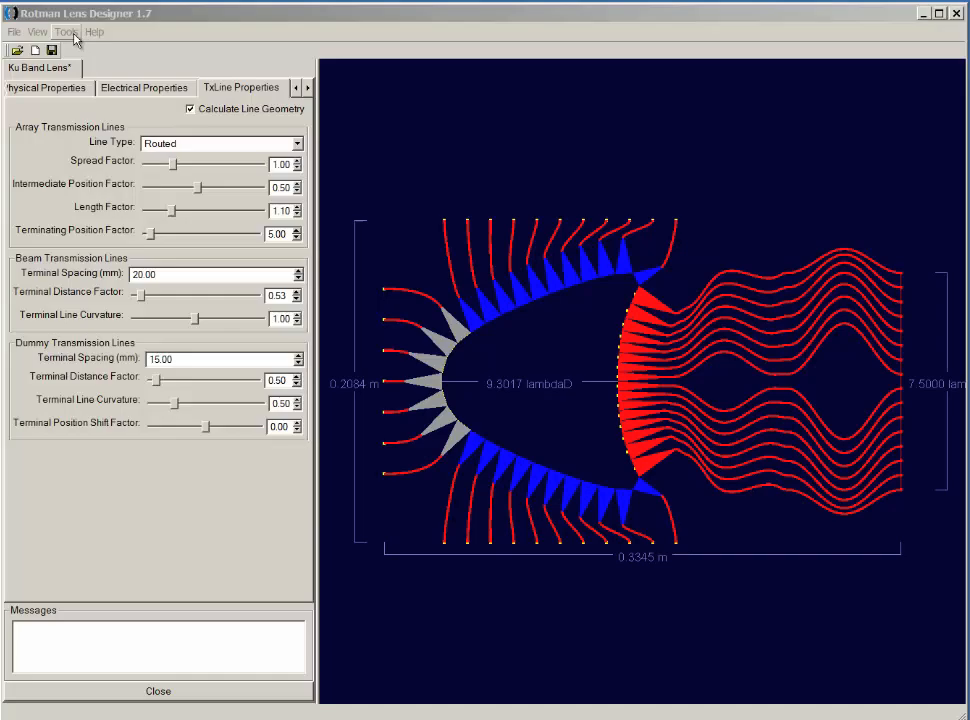
- Show the Array Factor and Beam to Array Phase Error plots for all beam ports
left_click(64, 32)
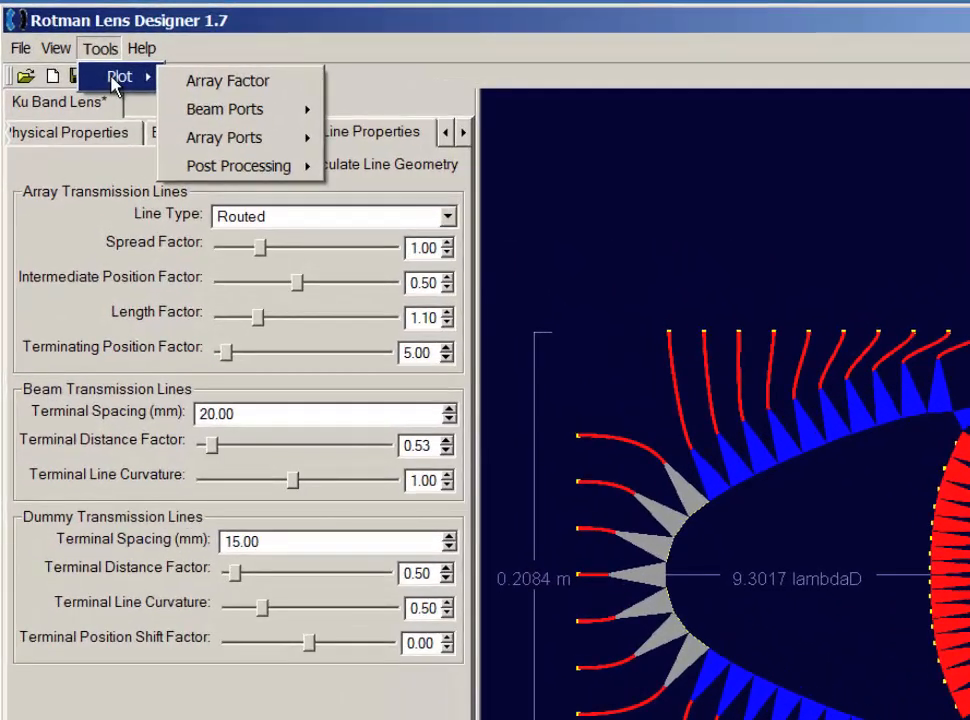
mouse_move(232, 80)
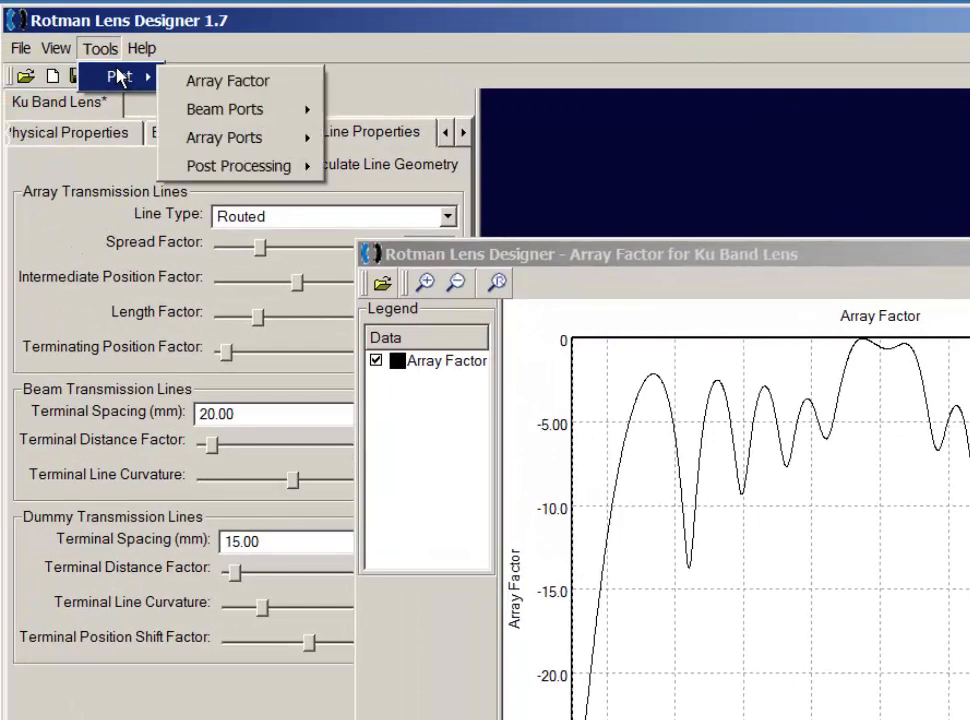
mouse_move(224, 108)
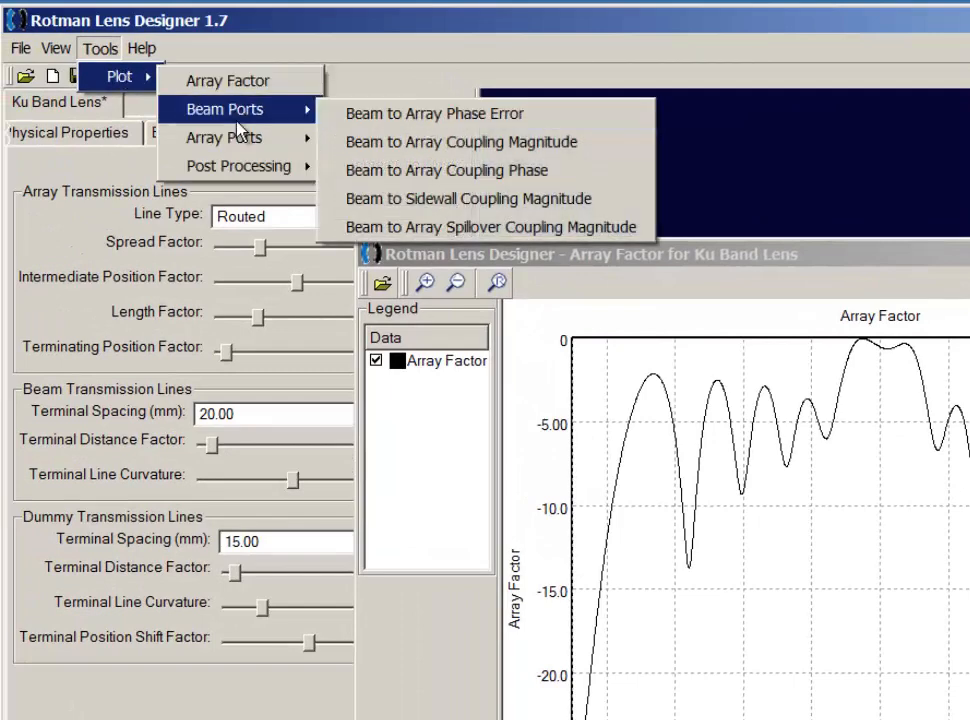
mouse_move(460, 140)
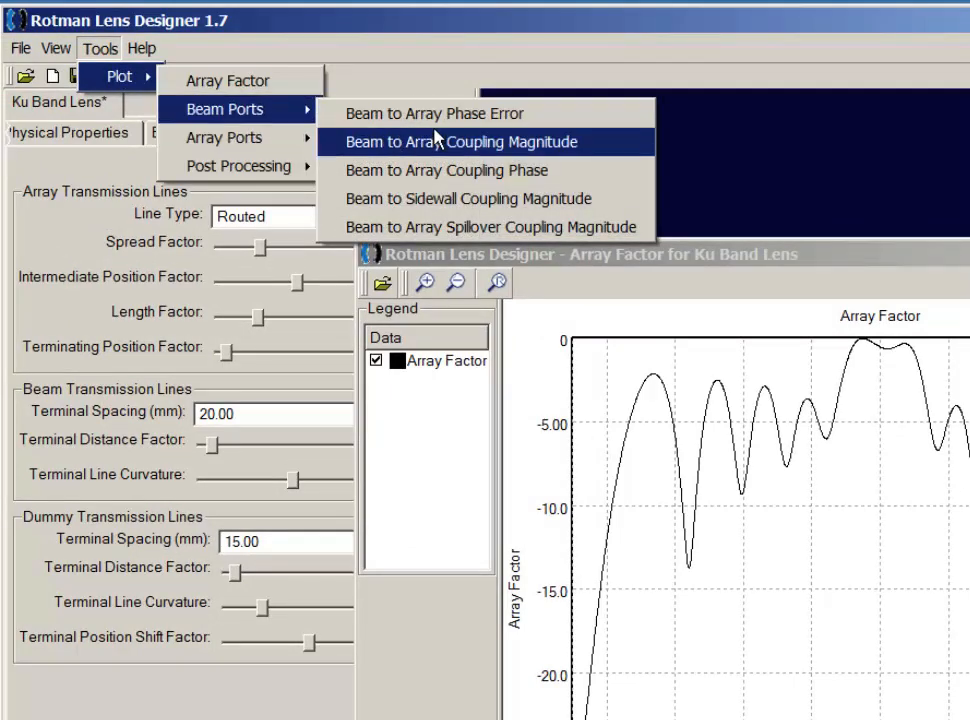
mouse_move(444, 112)
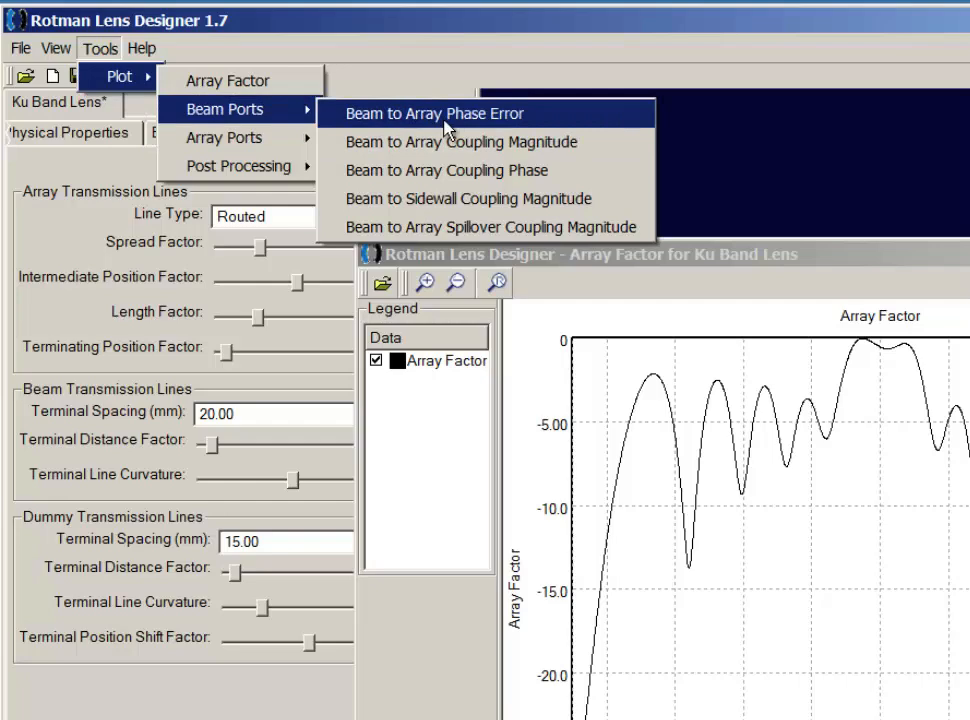
left_click(430, 112)
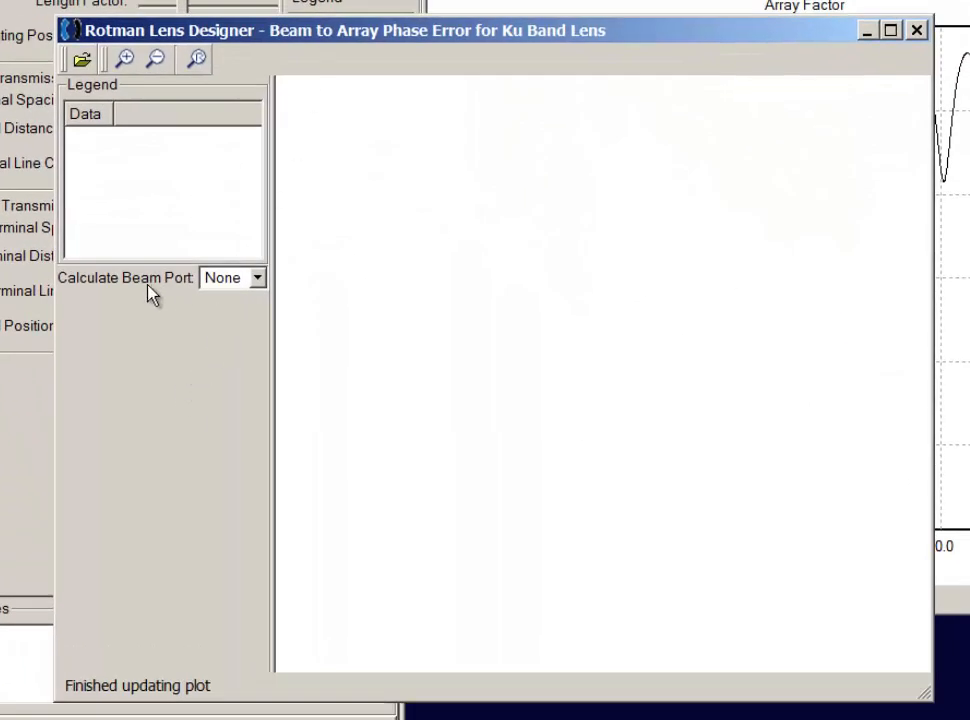
left_click(256, 278)
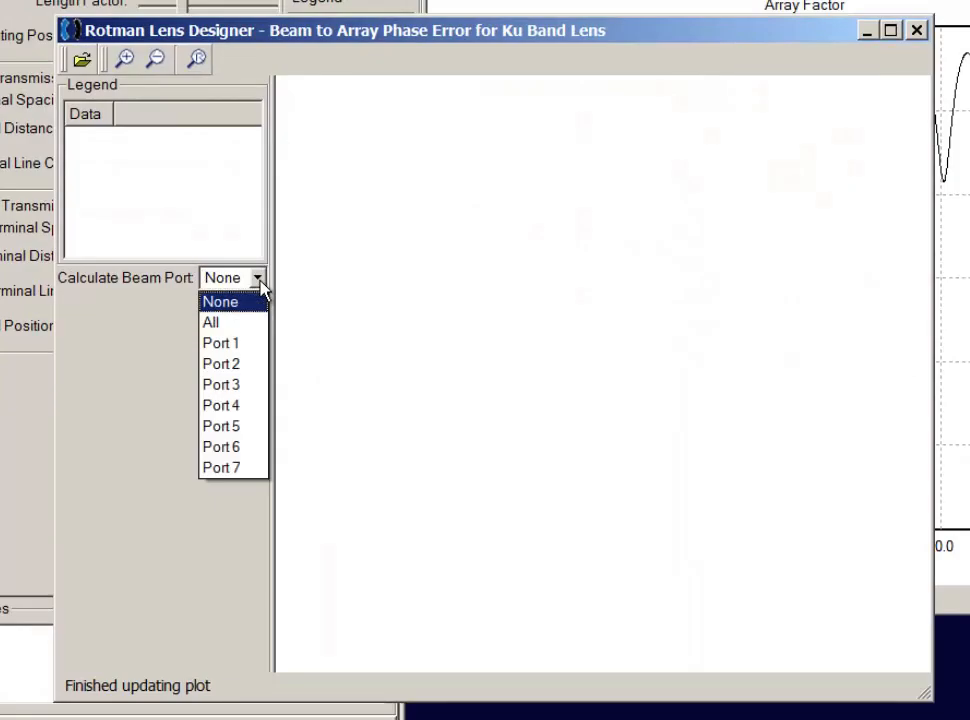
left_click(210, 322)
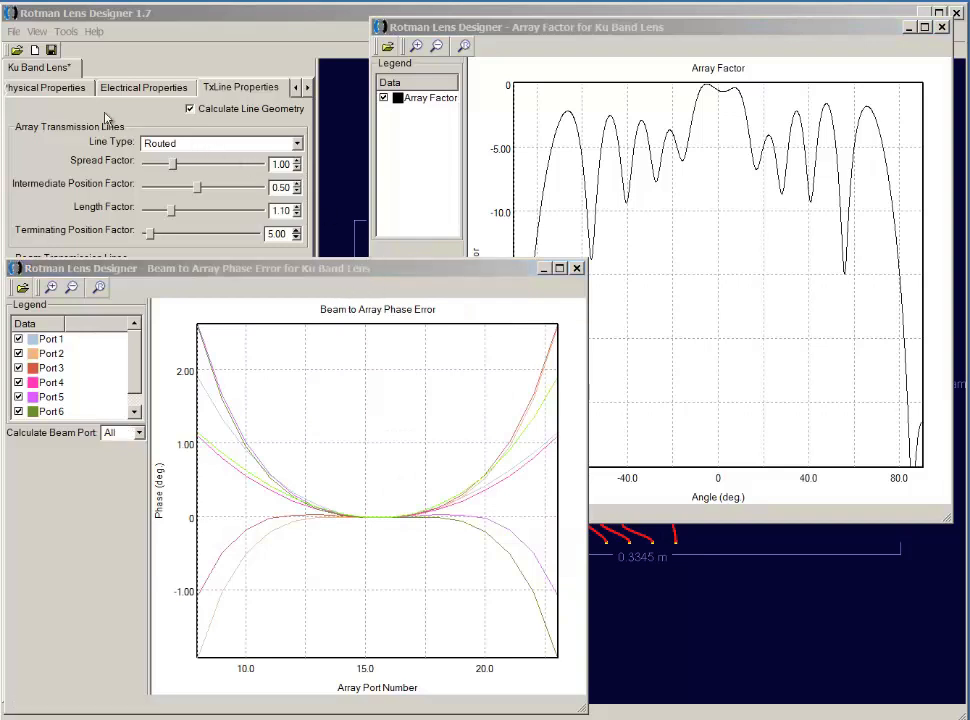
- Lower the focal ratio to about 1.03 to flatten phase error, then close both plots
left_click(52, 88)
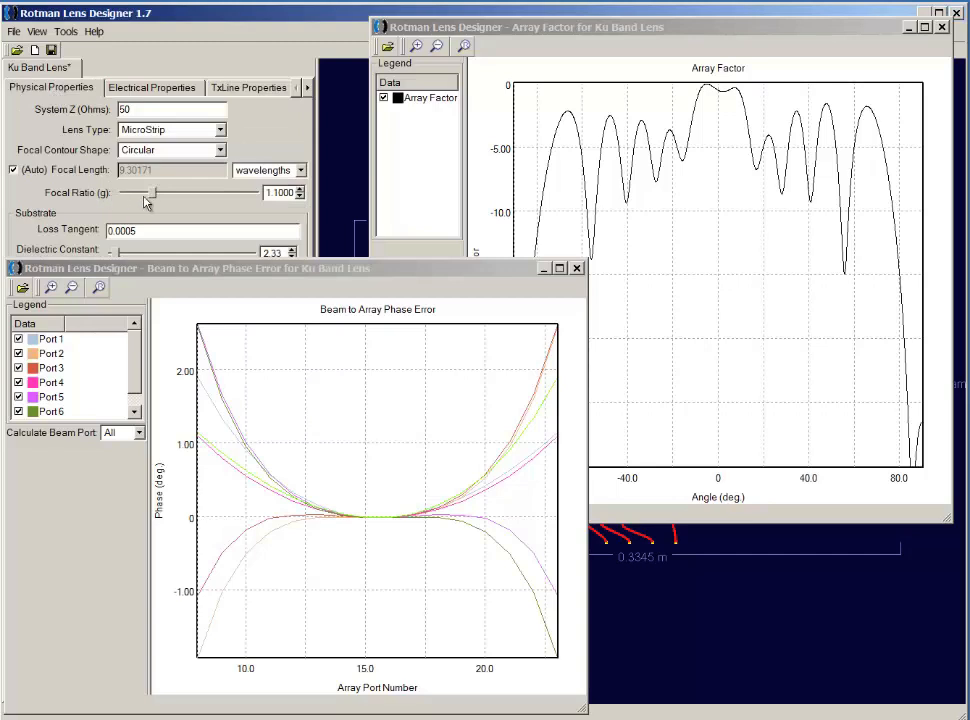
mouse_move(156, 198)
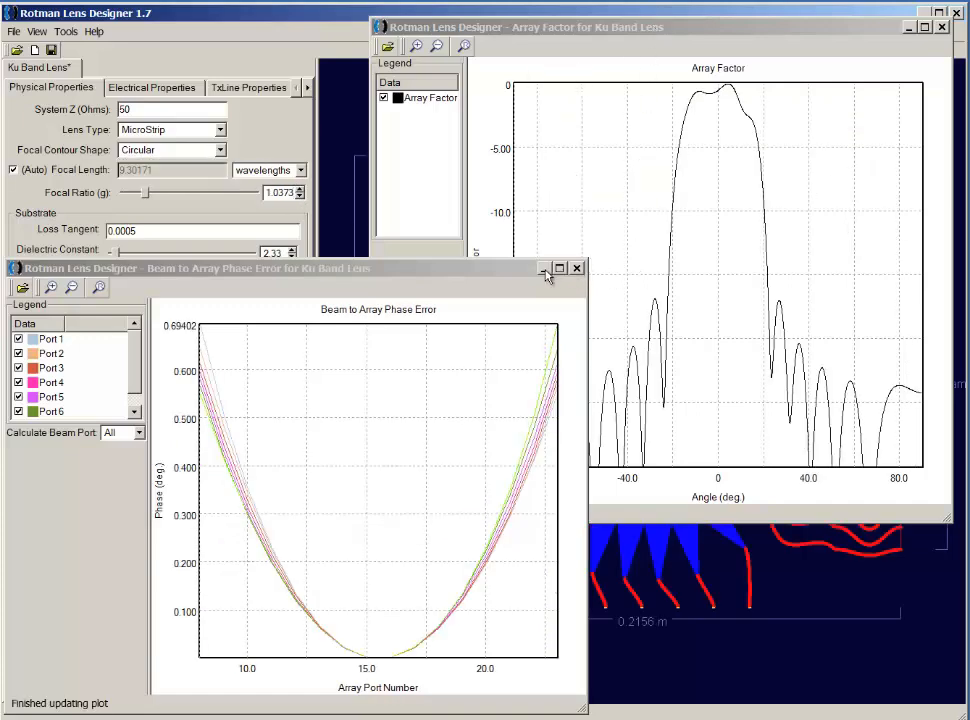
left_click(576, 268)
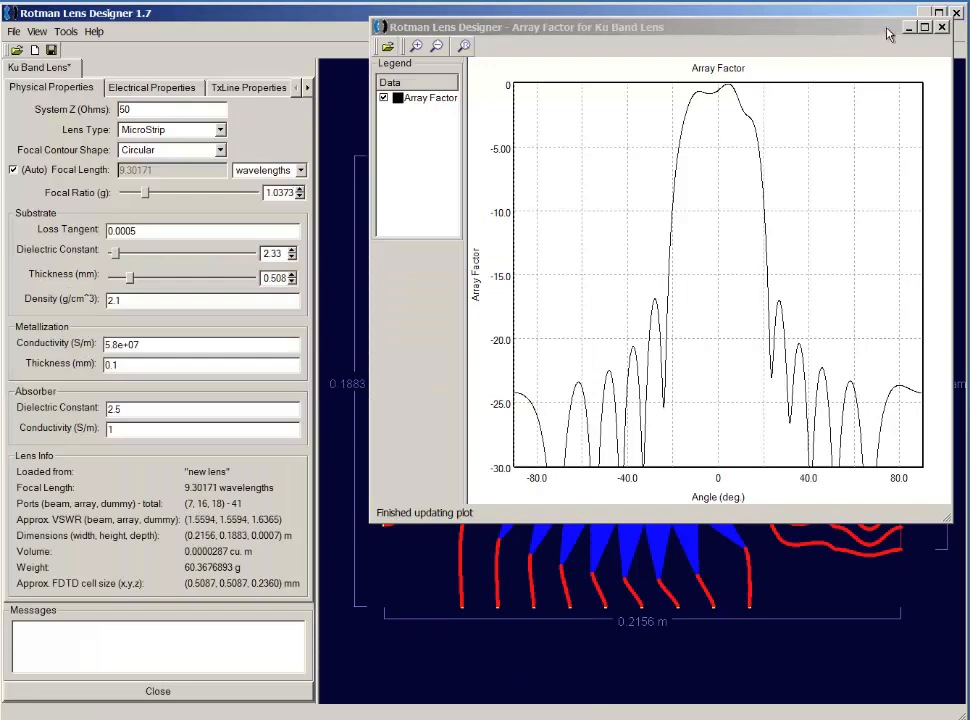
left_click(940, 28)
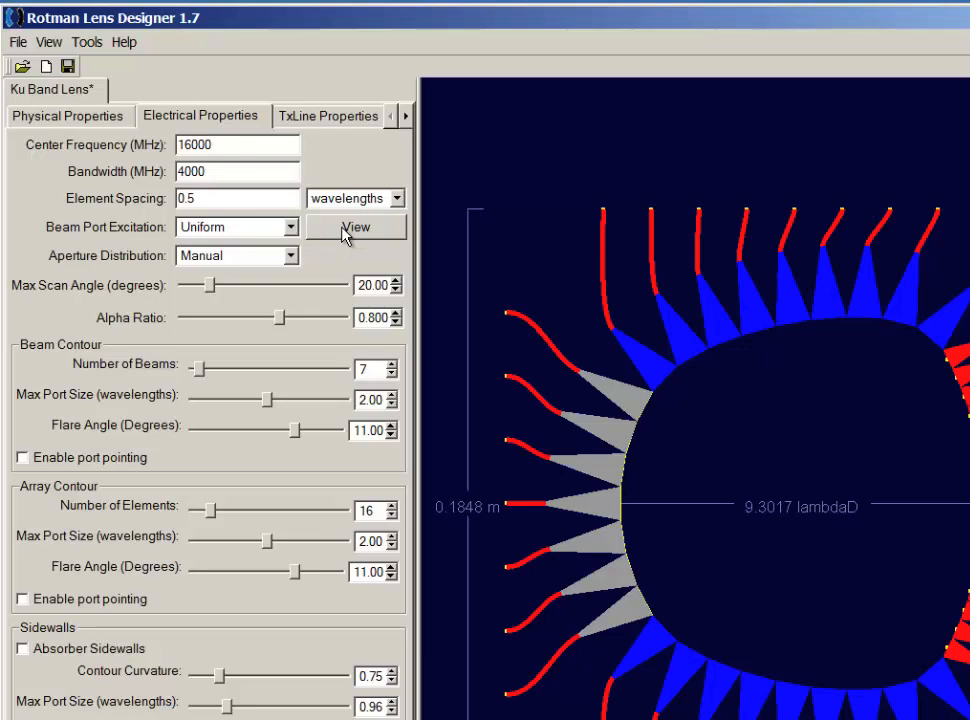
- Switch beam port excitation to User Defined and bring up the per-port editor
left_click(292, 226)
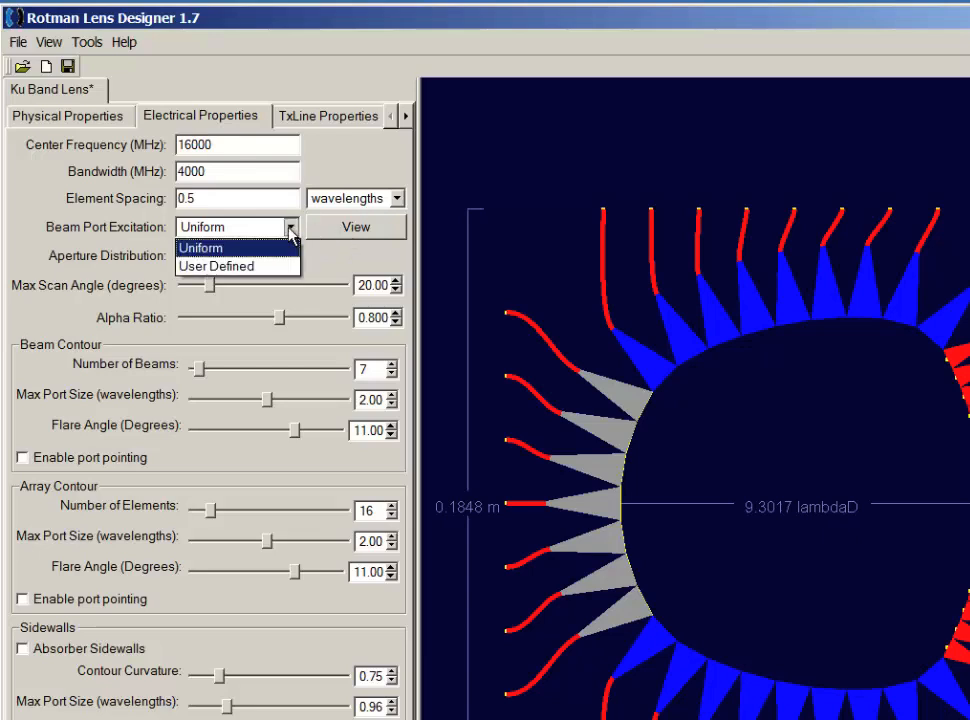
left_click(216, 264)
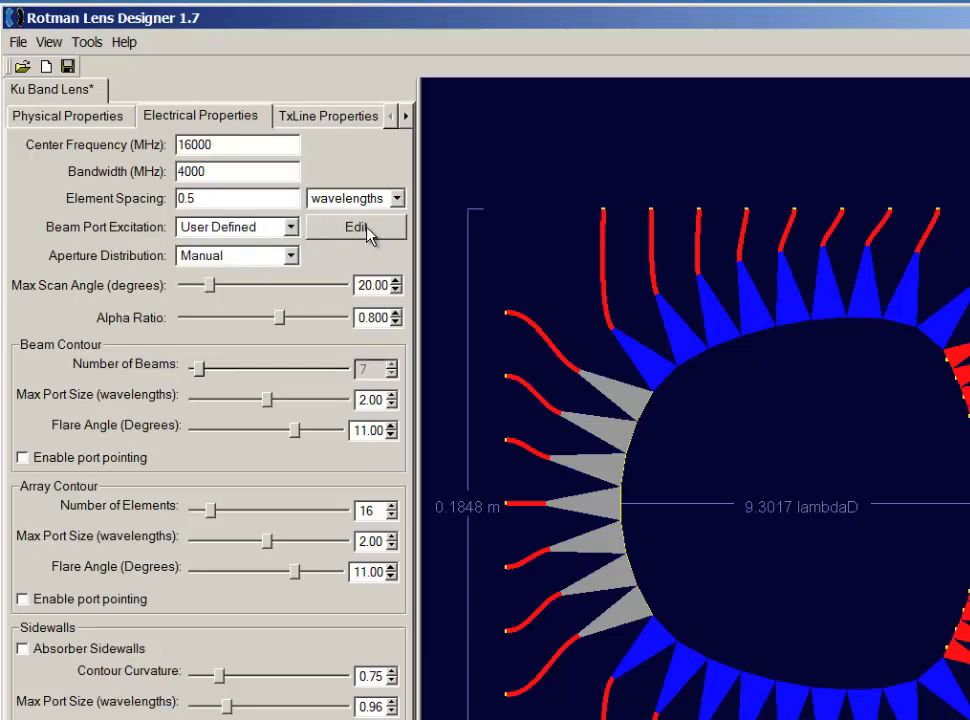
left_click(356, 228)
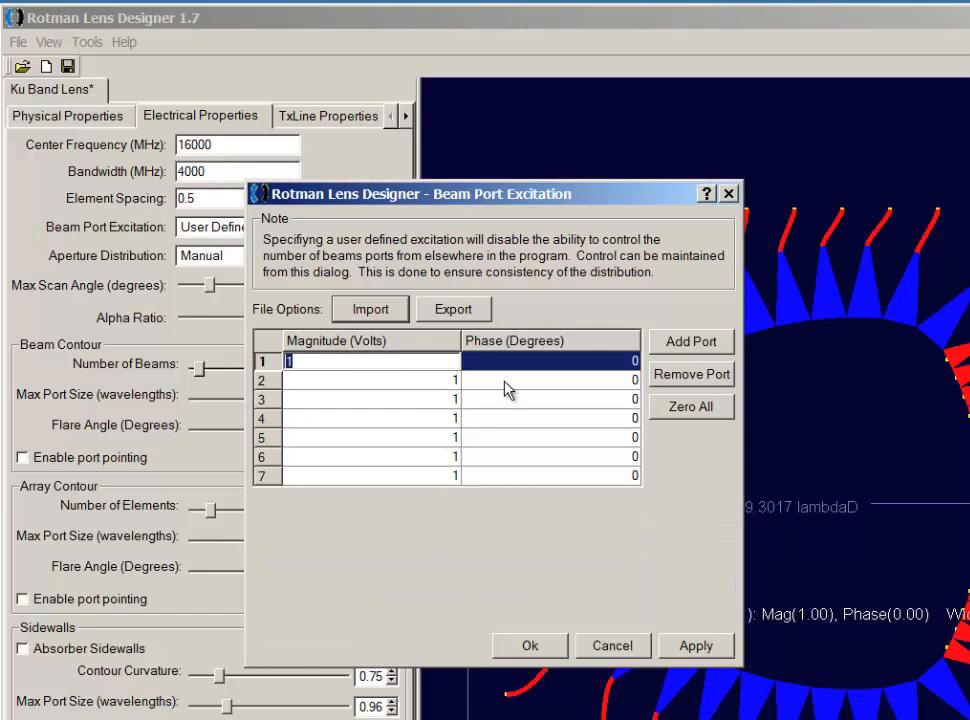
mouse_move(648, 422)
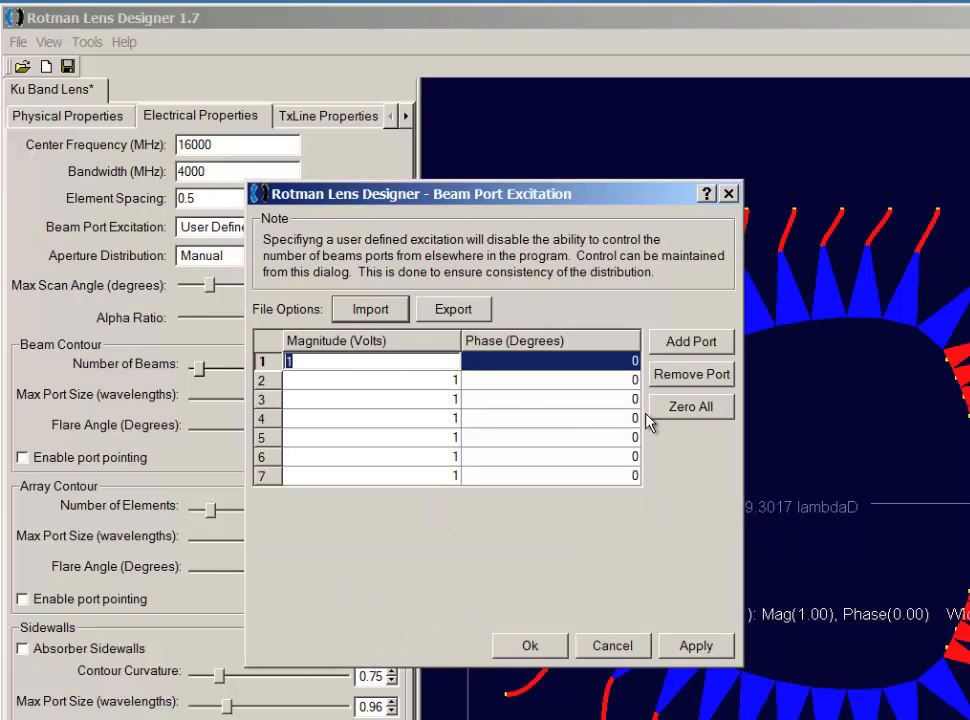
- Zero all port magnitudes, set port 4 to 1 and apply the excitation
left_click(692, 408)
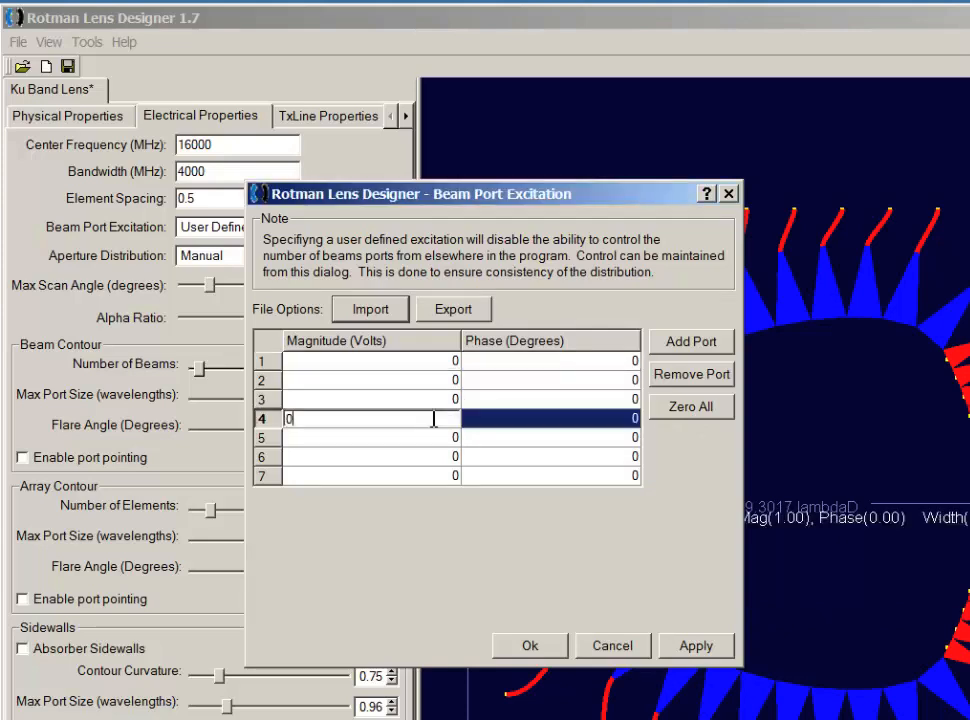
key("Backspace")
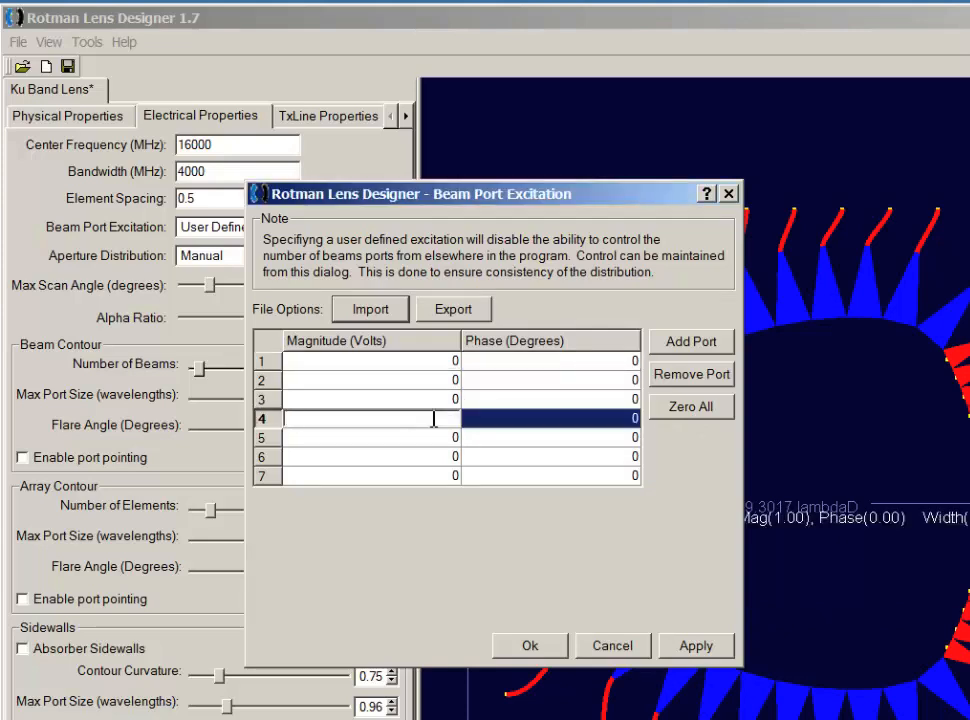
type("1")
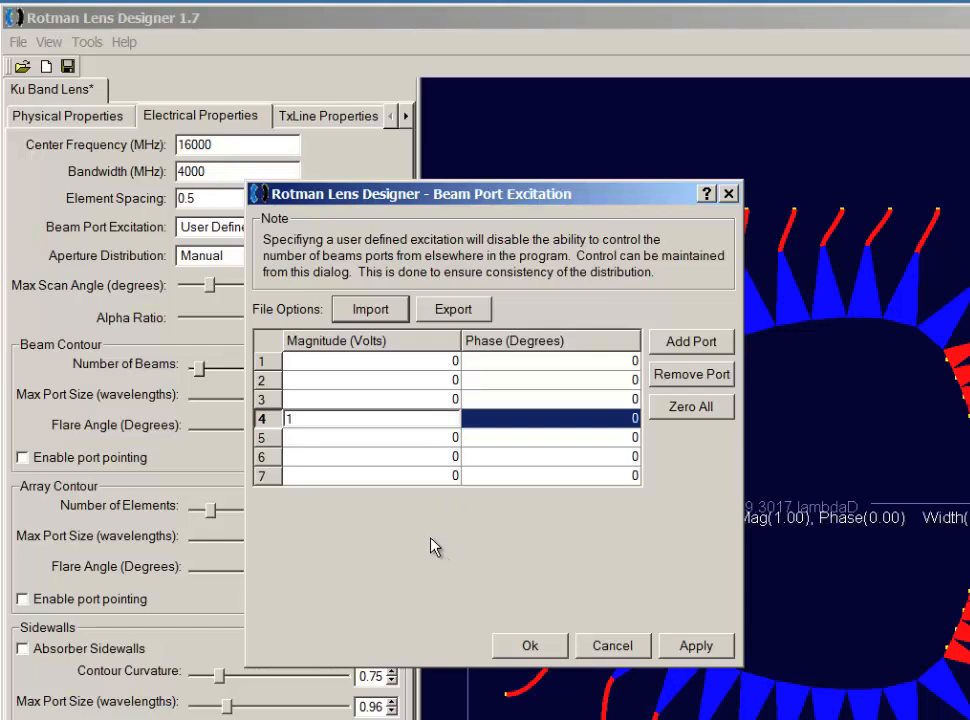
mouse_move(544, 652)
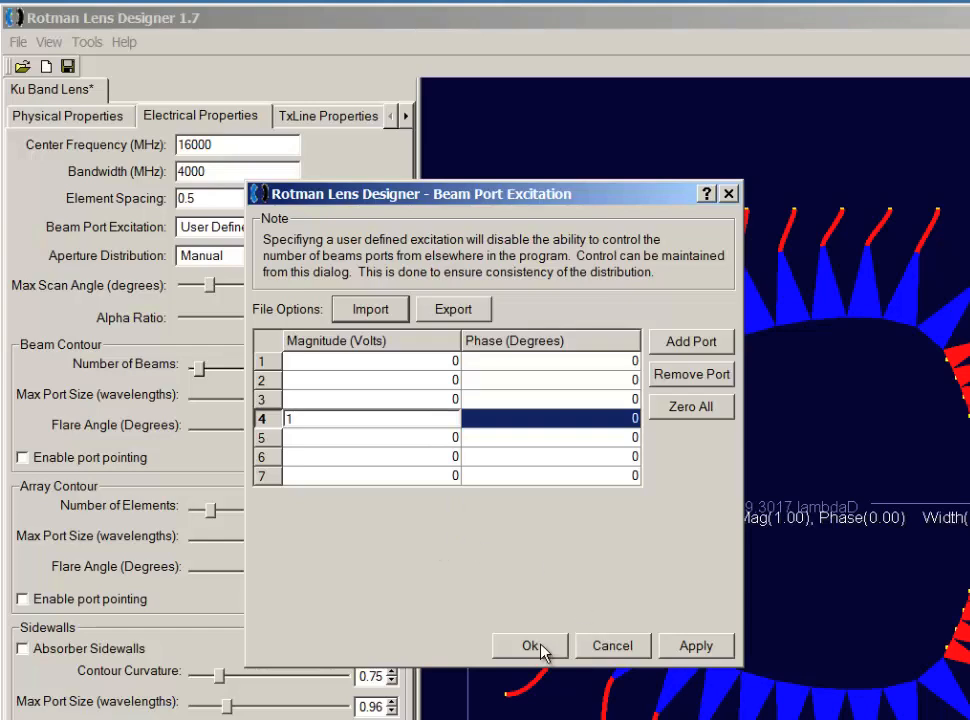
left_click(532, 644)
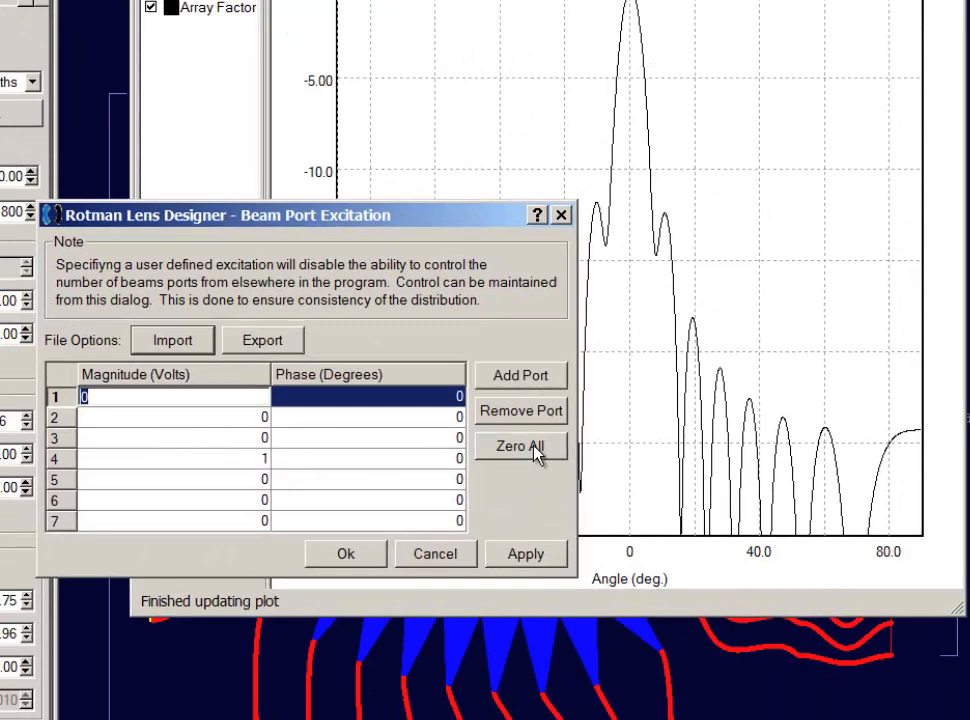
- Zero all ports and excite ports 1 and 7 at magnitude 1 for a two-beam array factor
left_click(520, 446)
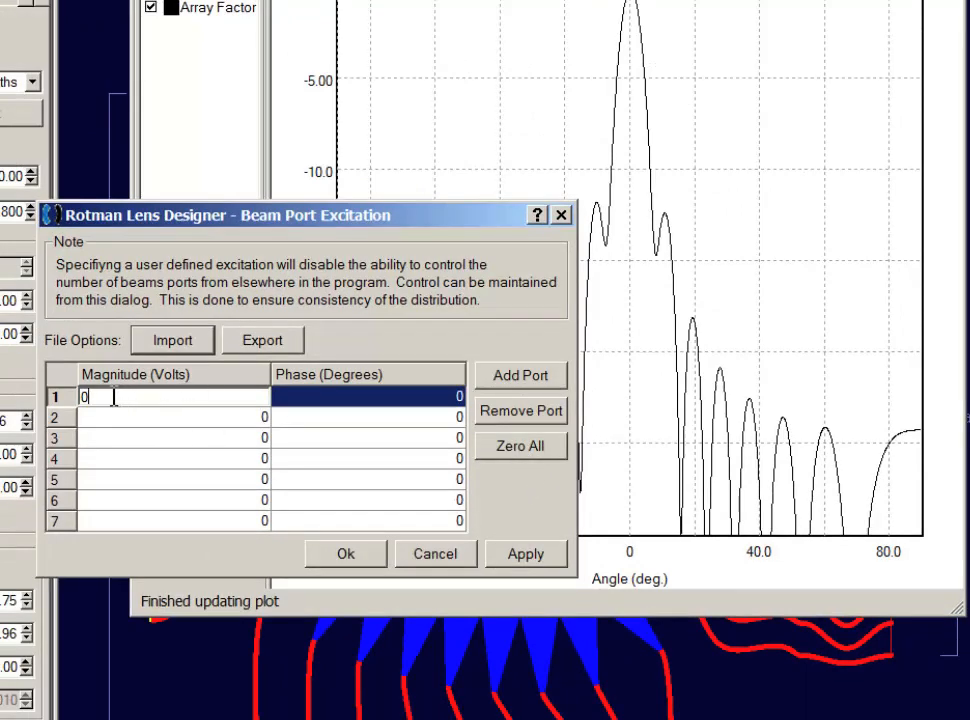
type("1")
left_click(174, 522)
type("1")
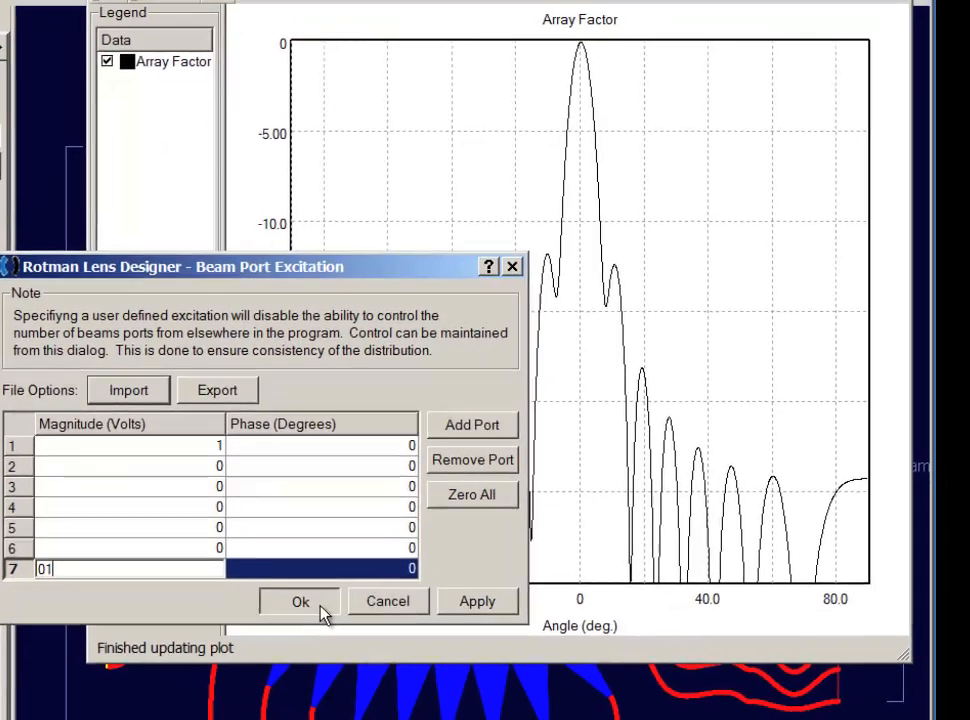
left_click(300, 600)
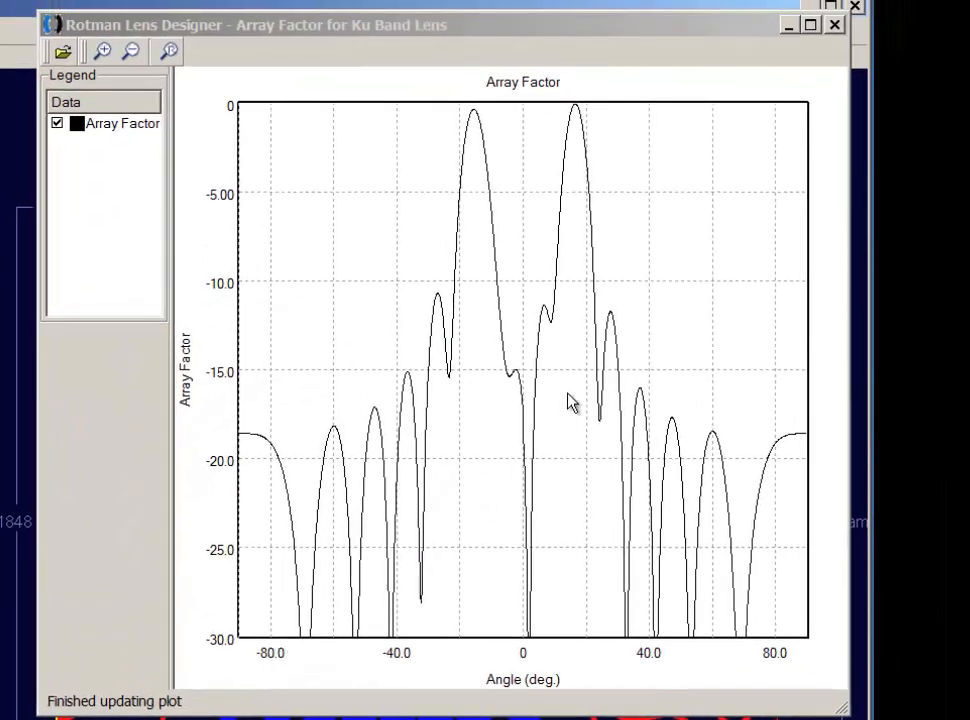
mouse_move(560, 382)
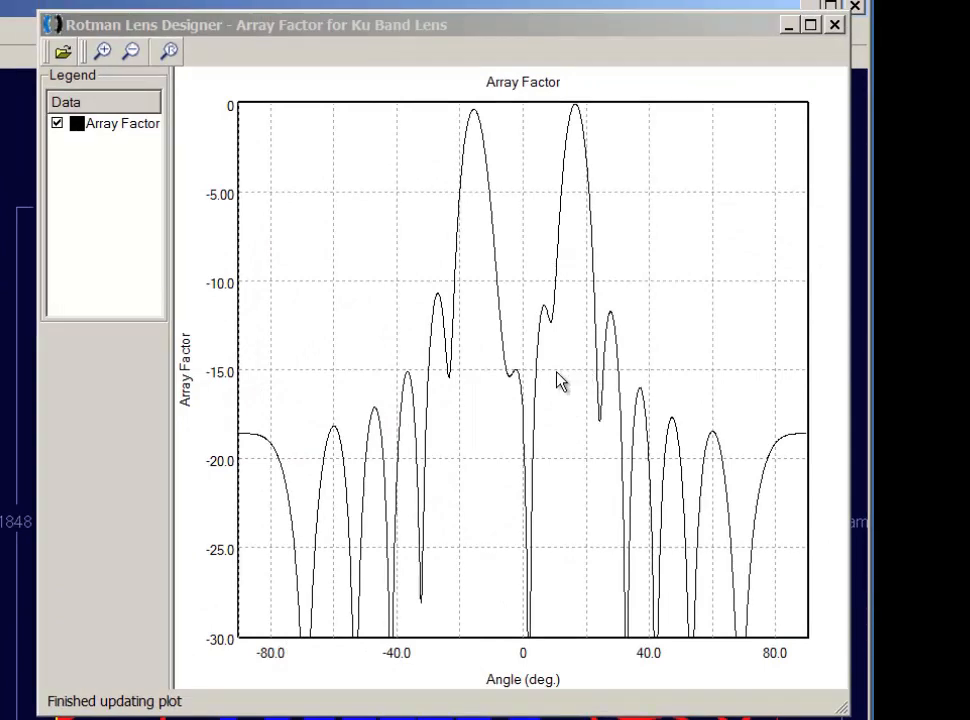
mouse_move(398, 516)
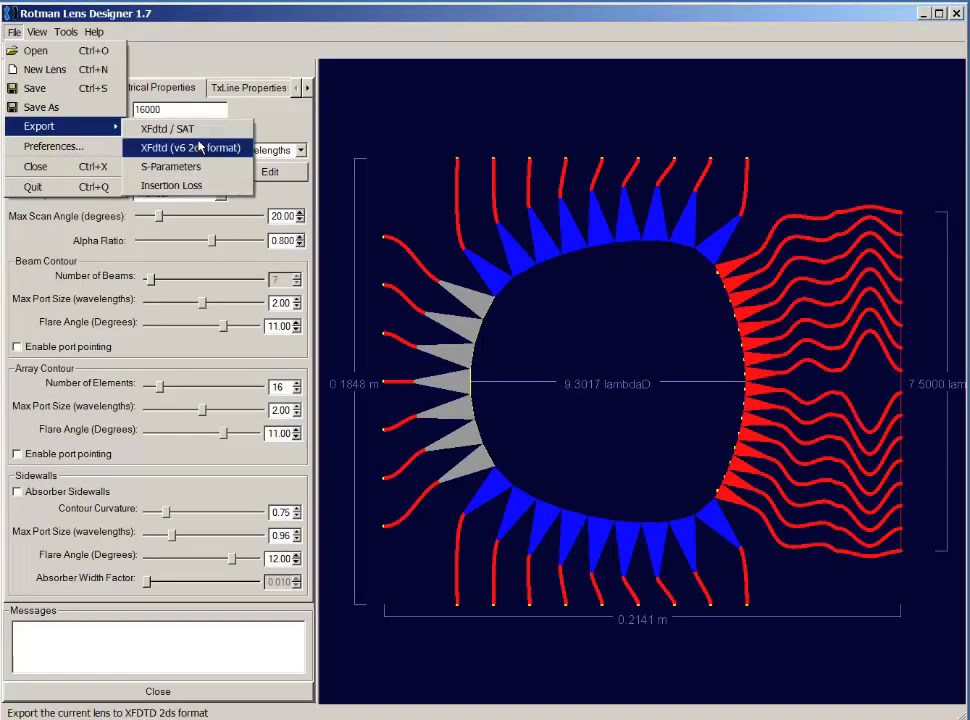
- Start an S-parameter export with C:/local/RLD as the output directory
left_click(170, 166)
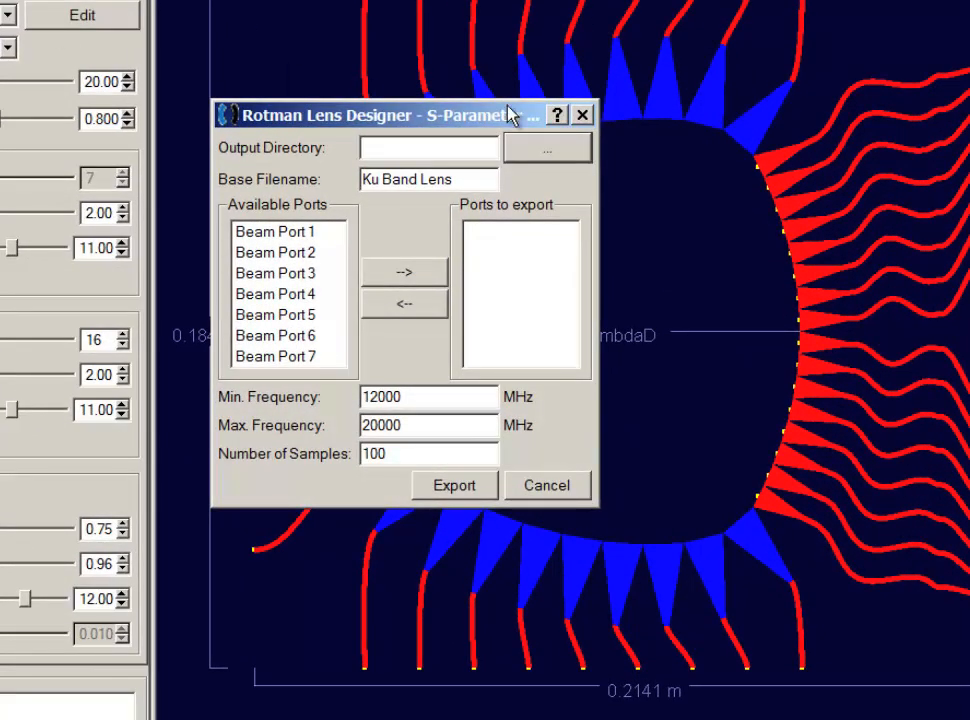
left_click(546, 148)
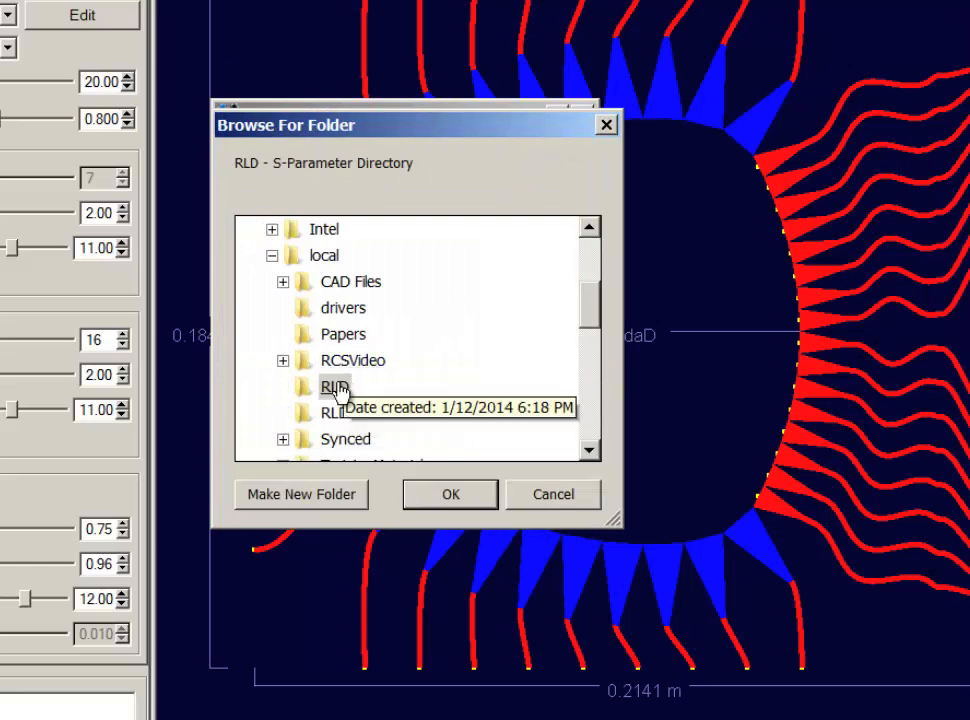
left_click(334, 386)
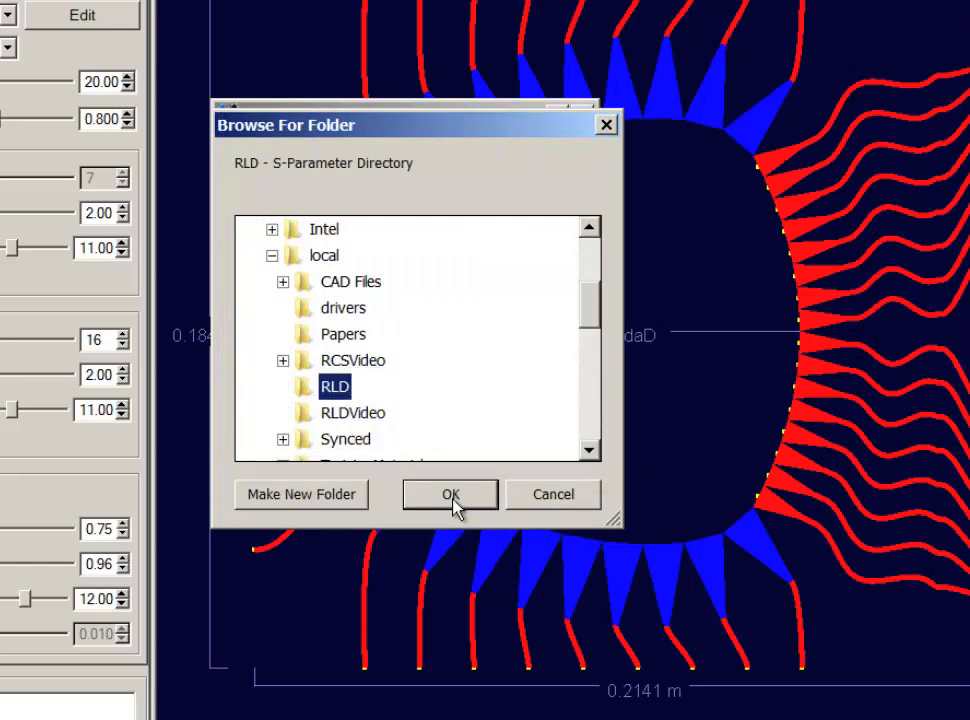
left_click(450, 494)
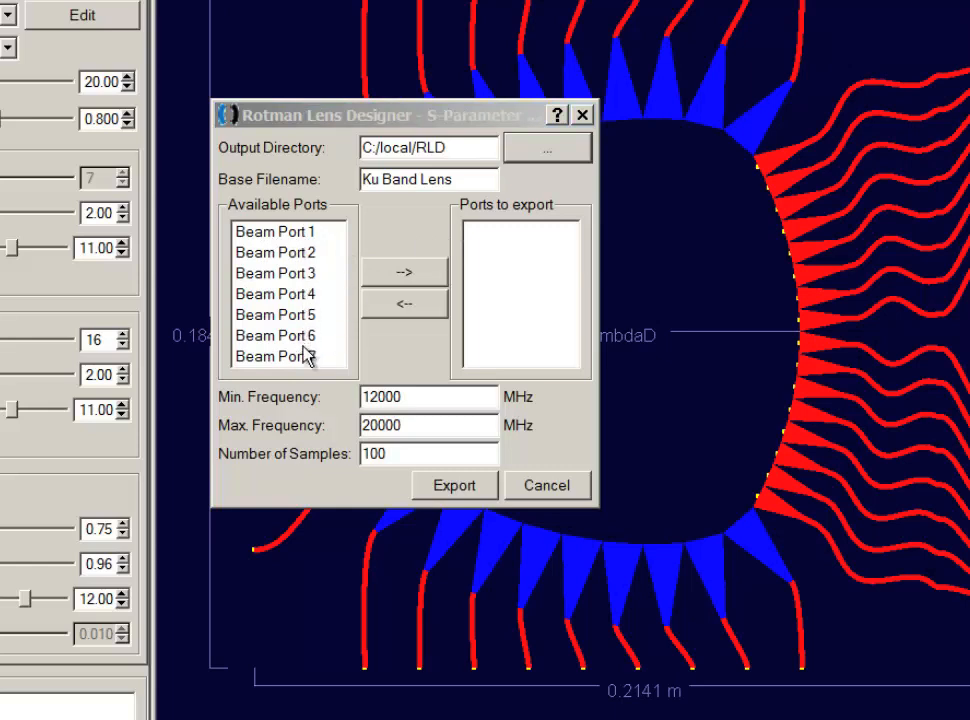
- Add Beam Port 1 to the ports to export and run the export
left_click(276, 232)
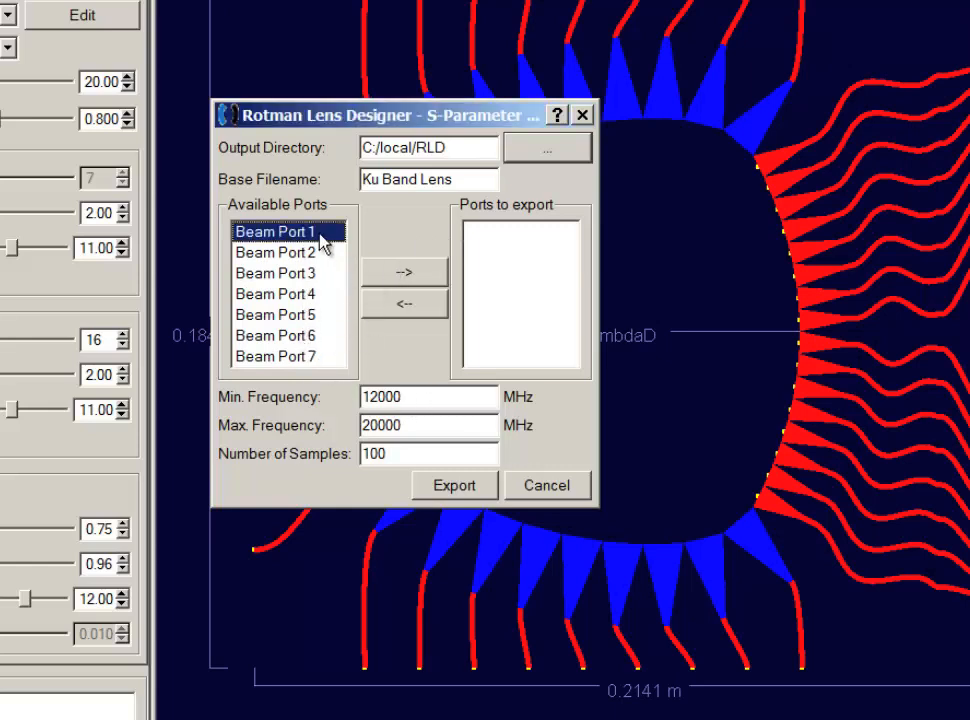
left_click(404, 272)
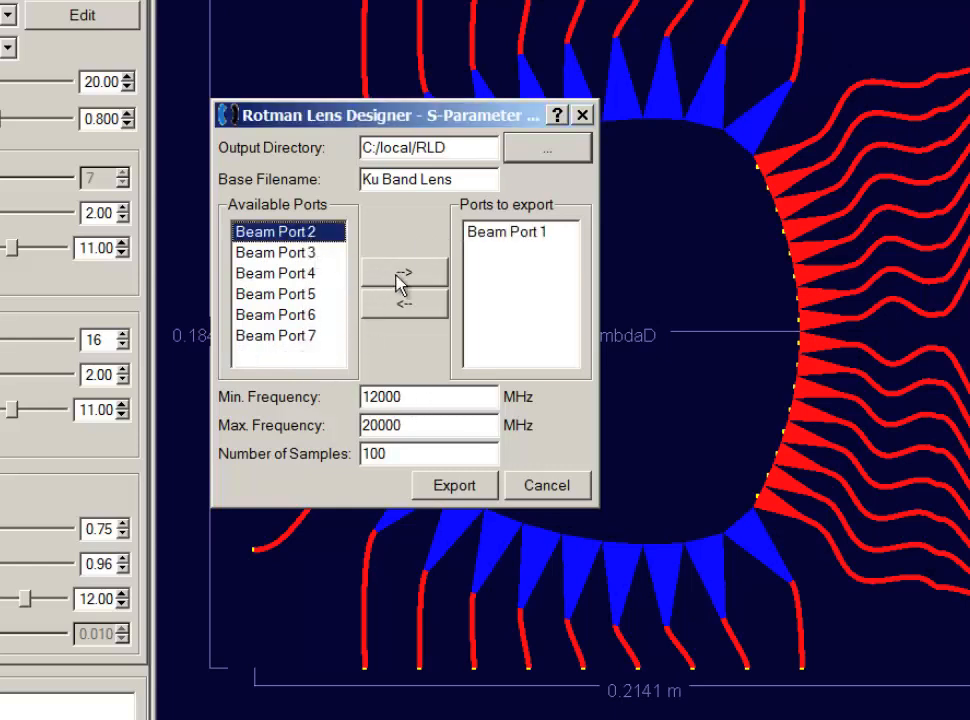
left_click(404, 272)
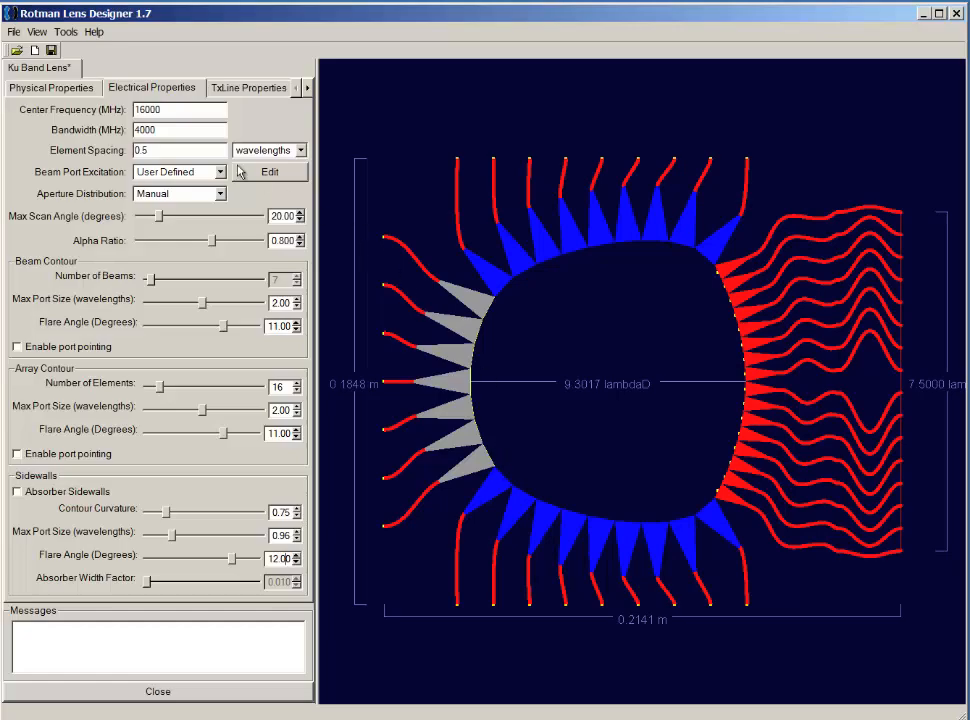
- Export the lens geometry in XFdtd format with transmission lines and dummy ports
left_click(14, 32)
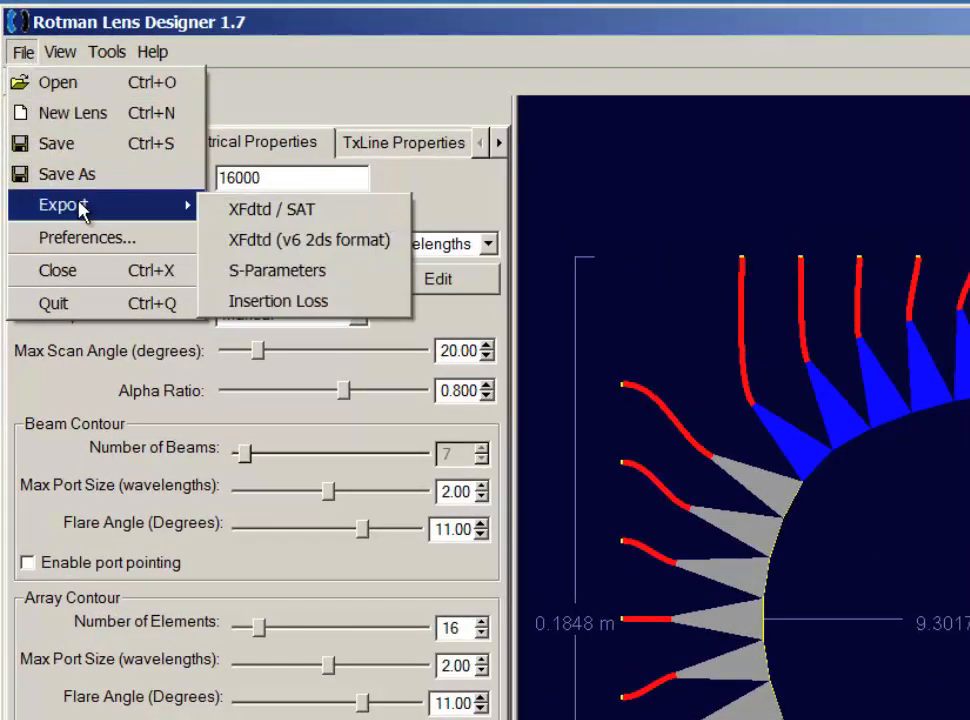
mouse_move(160, 224)
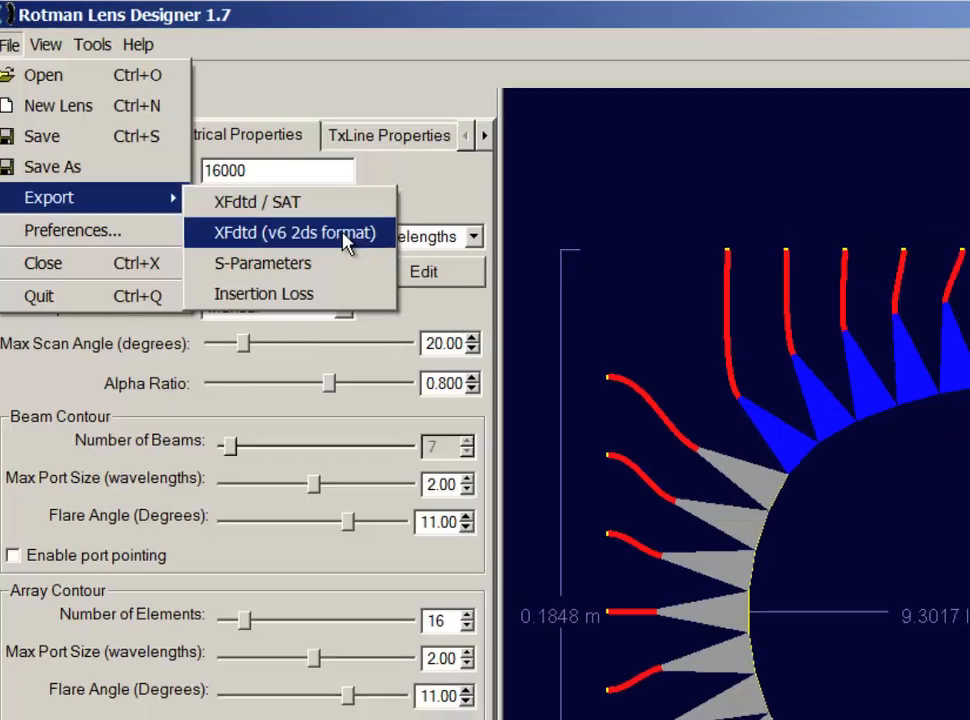
left_click(292, 232)
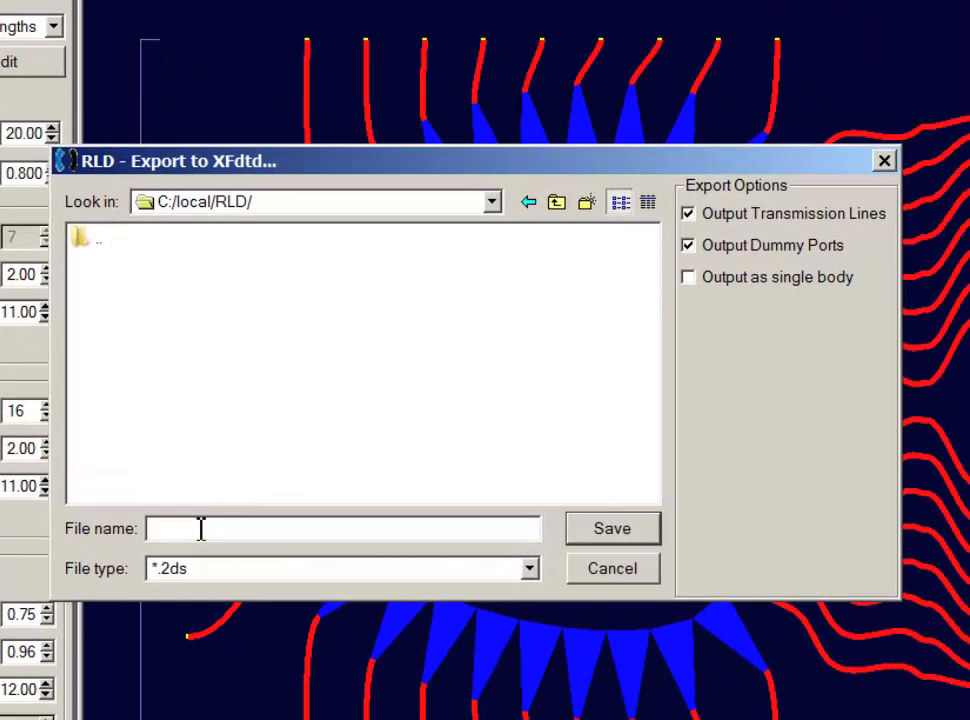
type("Example")
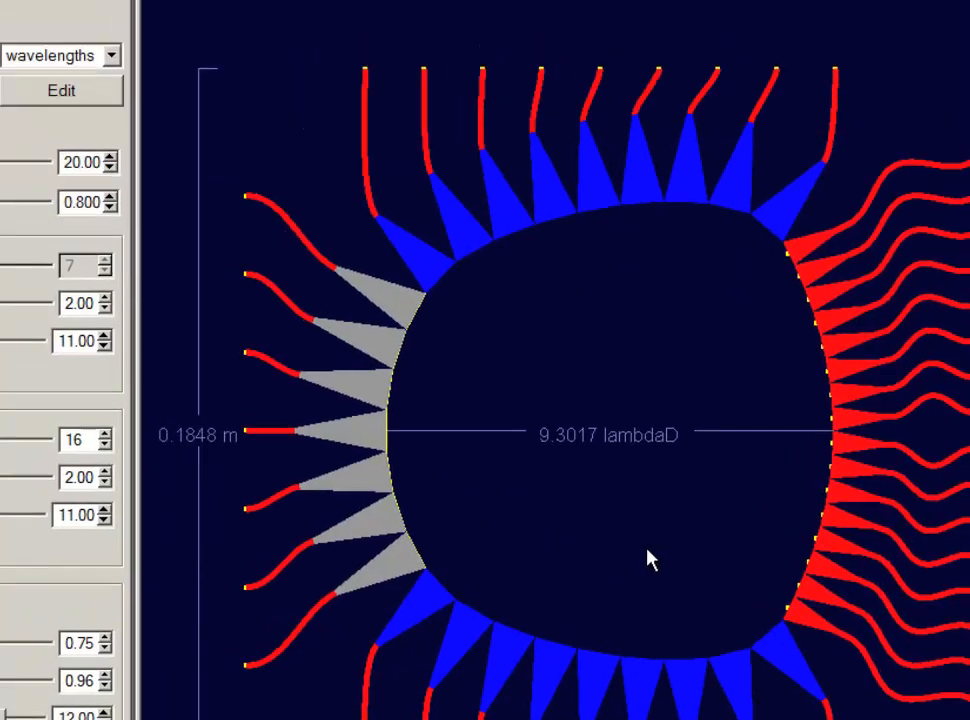
left_click(22, 52)
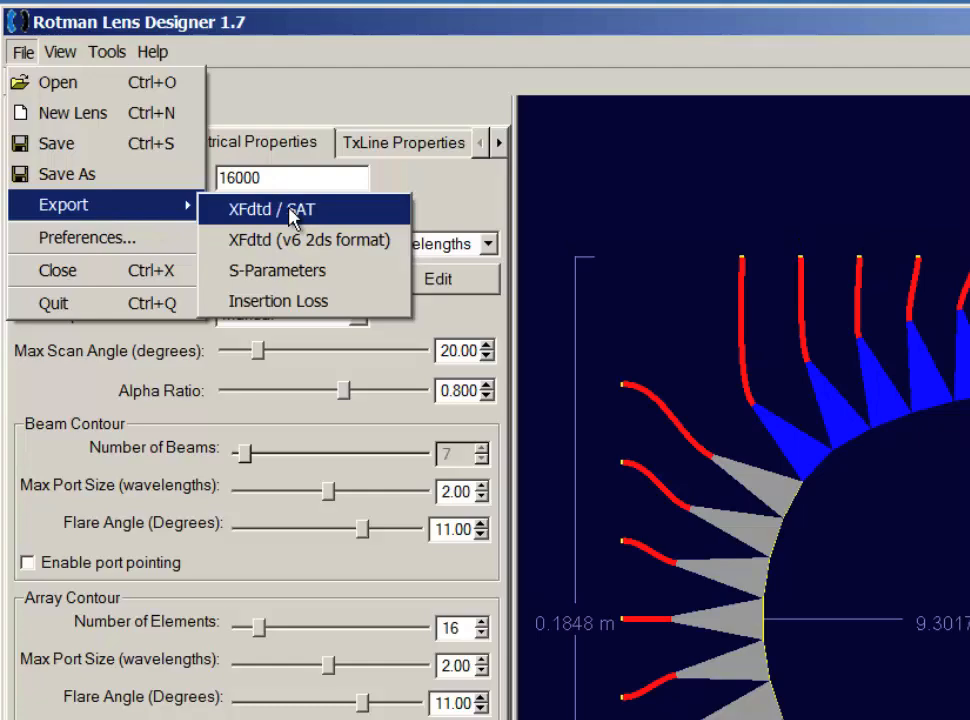
- Save the export as RLDExample.sat in C:/local/RLD and switch to XFdtd
left_click(270, 210)
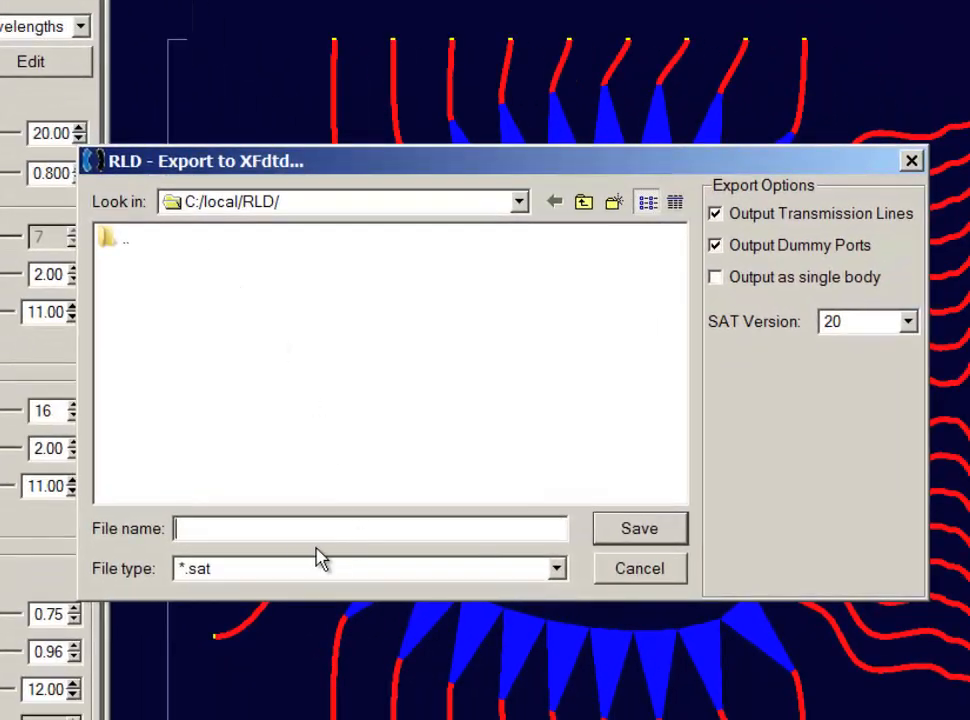
type("RLDExample")
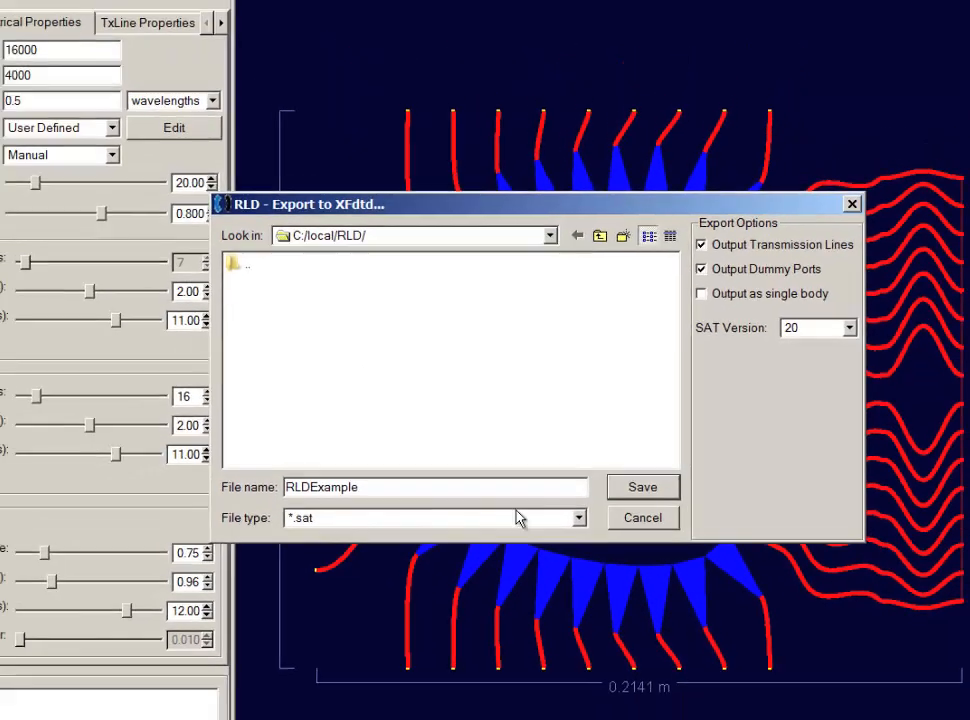
left_click(642, 488)
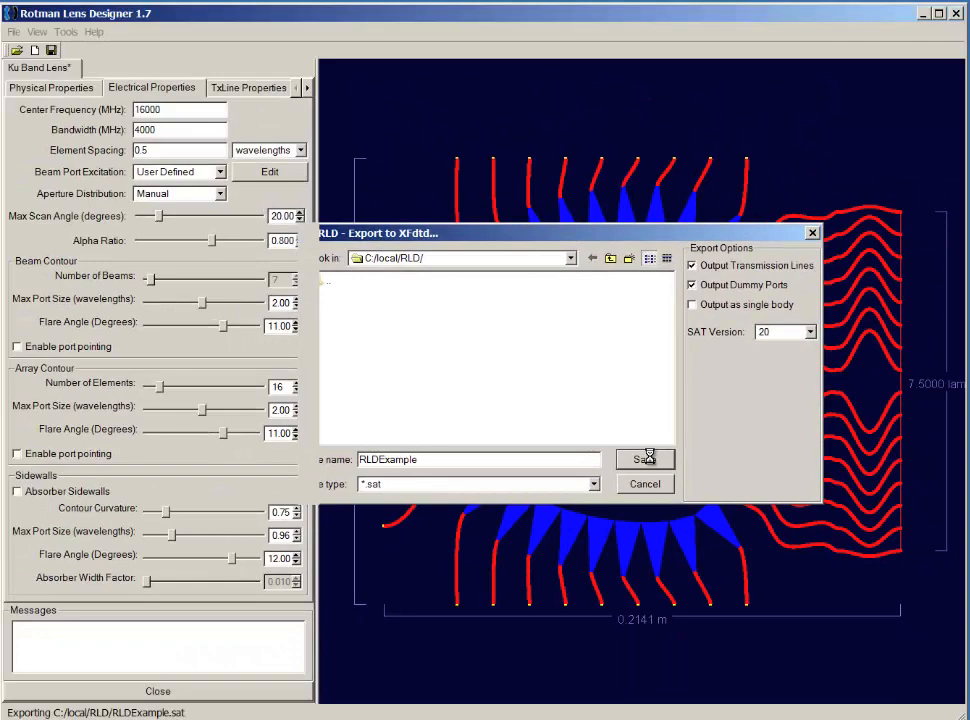
left_click(644, 458)
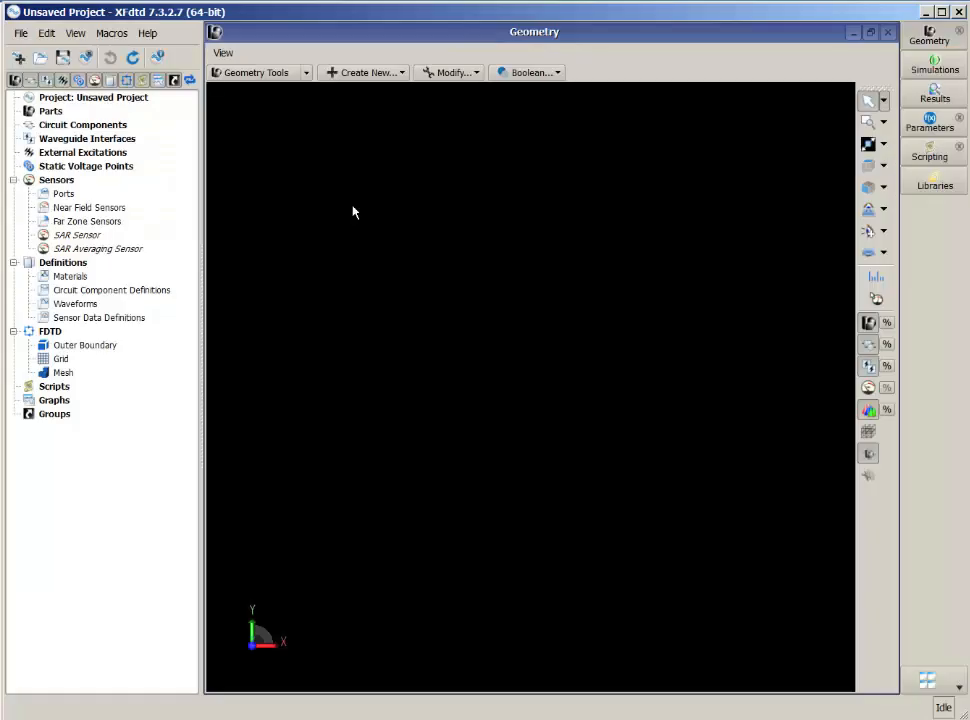
mouse_move(180, 134)
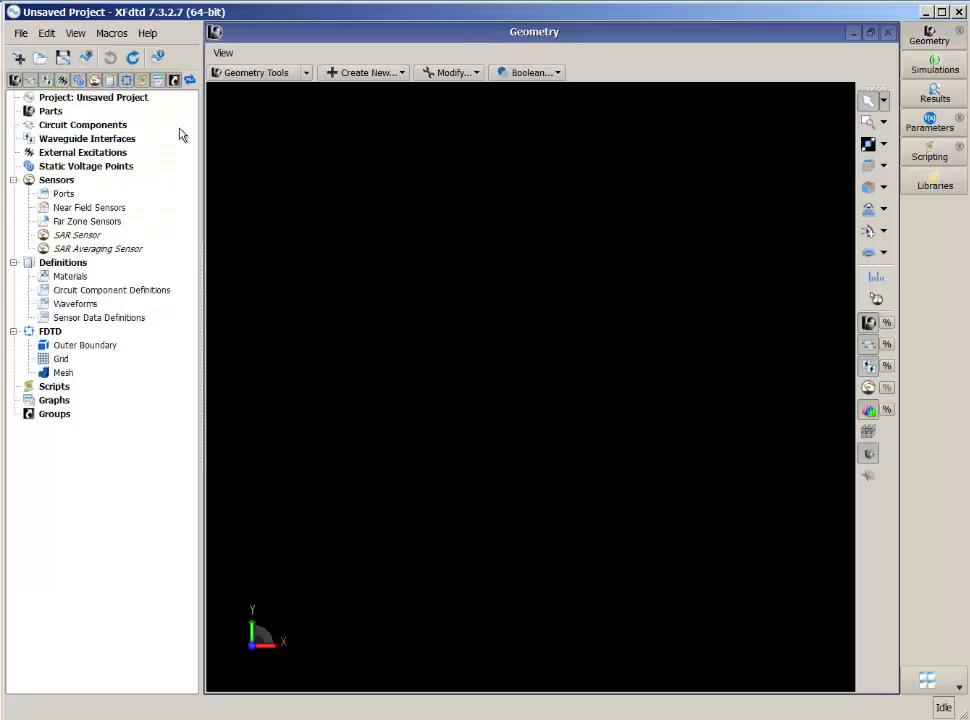
- Import RLDExample.sat as a CAD file and dismiss the CAD Import Log
left_click(20, 32)
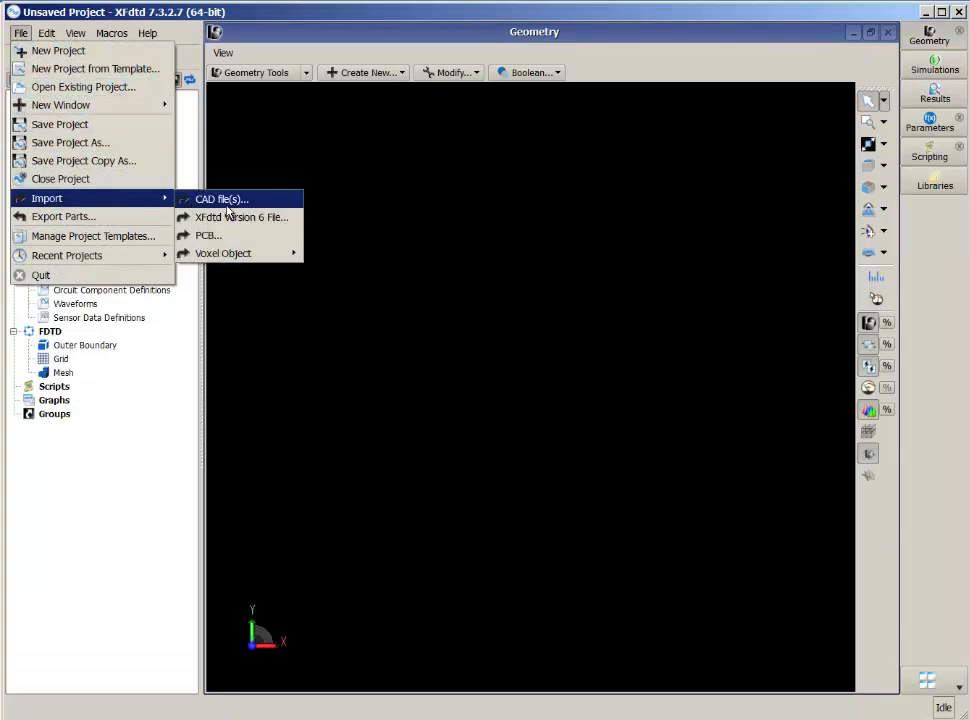
left_click(220, 200)
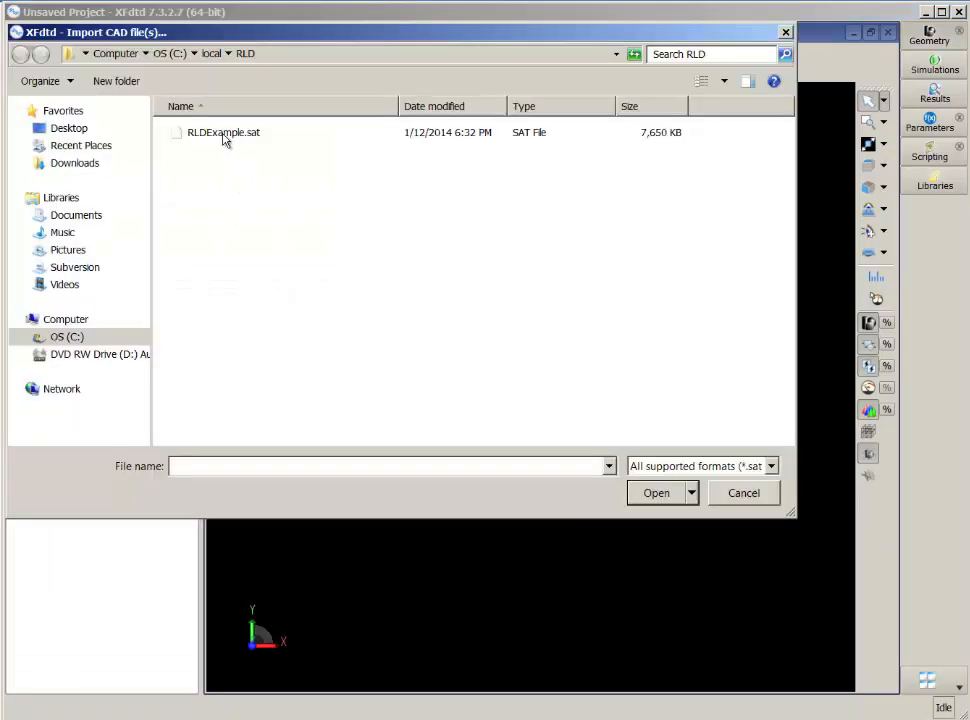
left_click(224, 132)
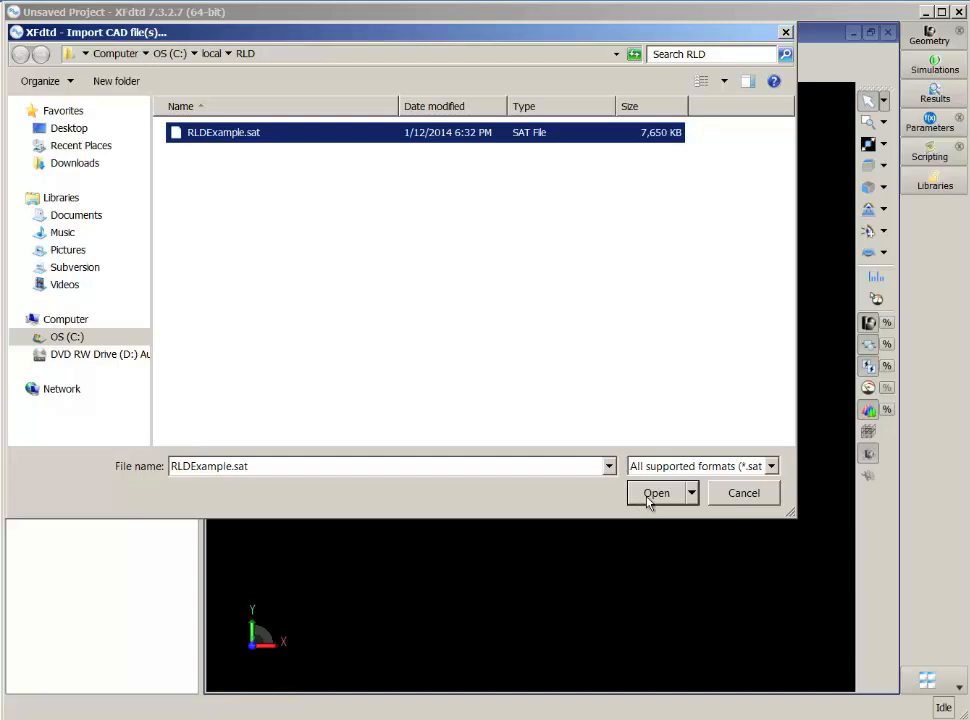
left_click(656, 492)
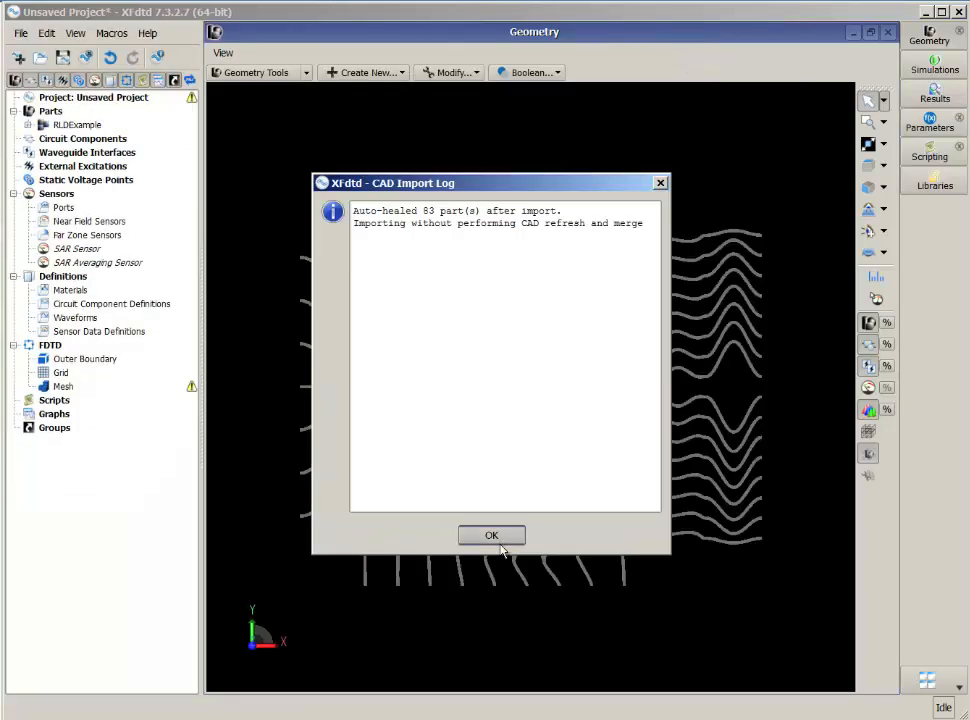
left_click(492, 536)
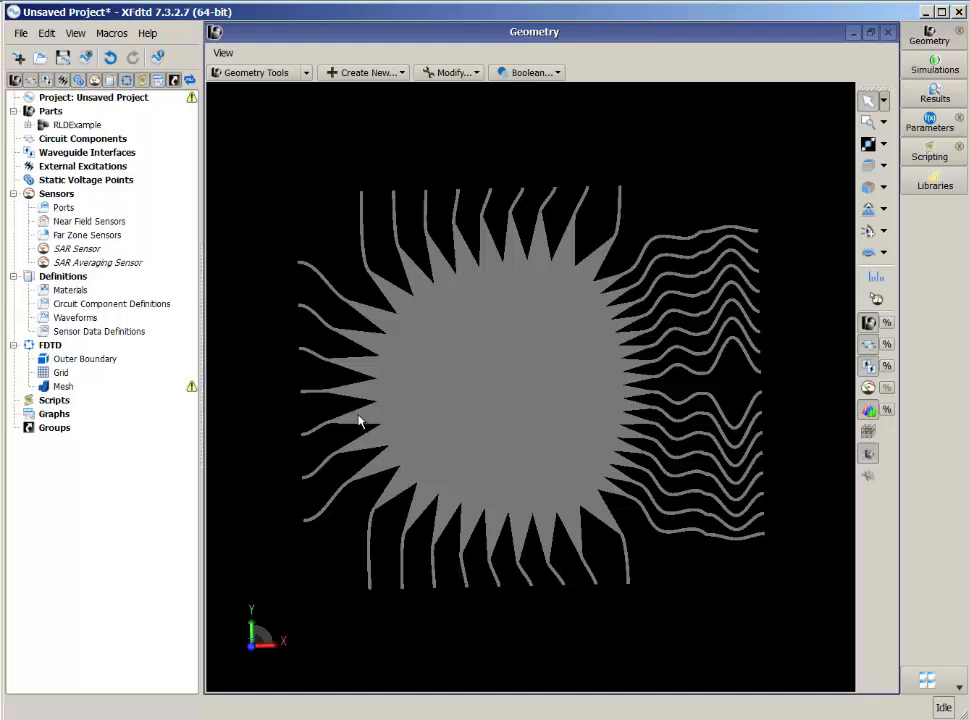
left_click(20, 32)
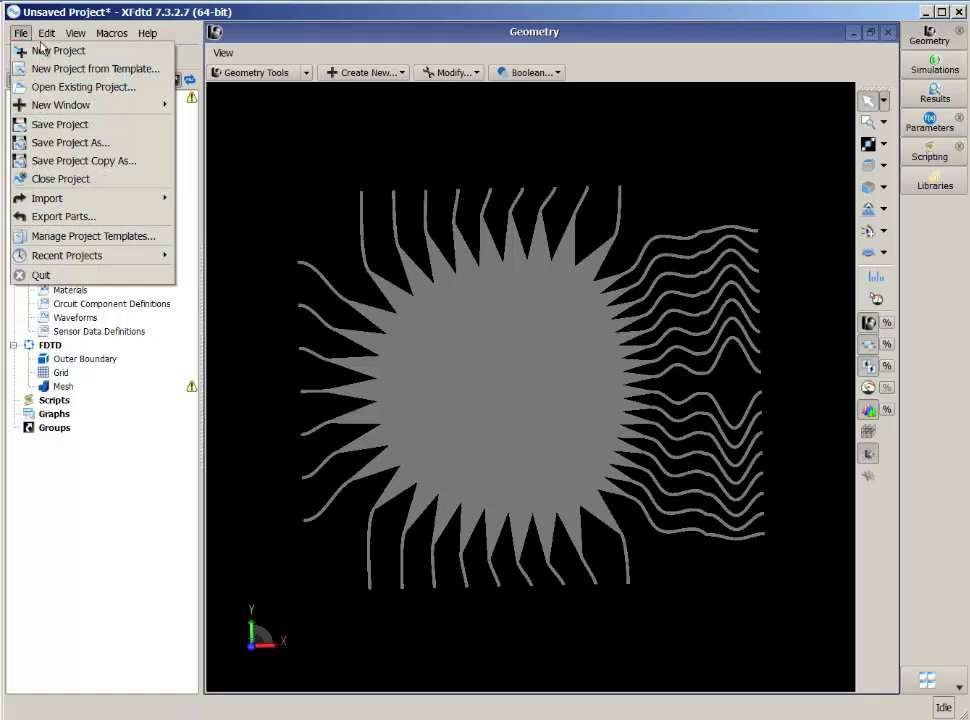
- Start a new empty project, discarding changes to the current one
left_click(58, 50)
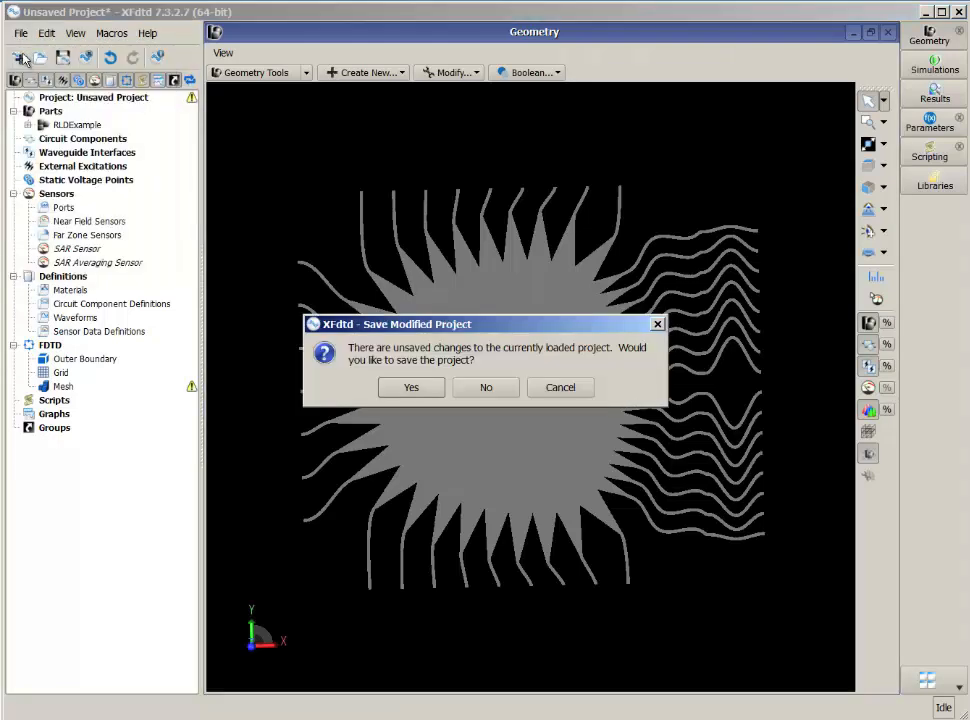
left_click(484, 388)
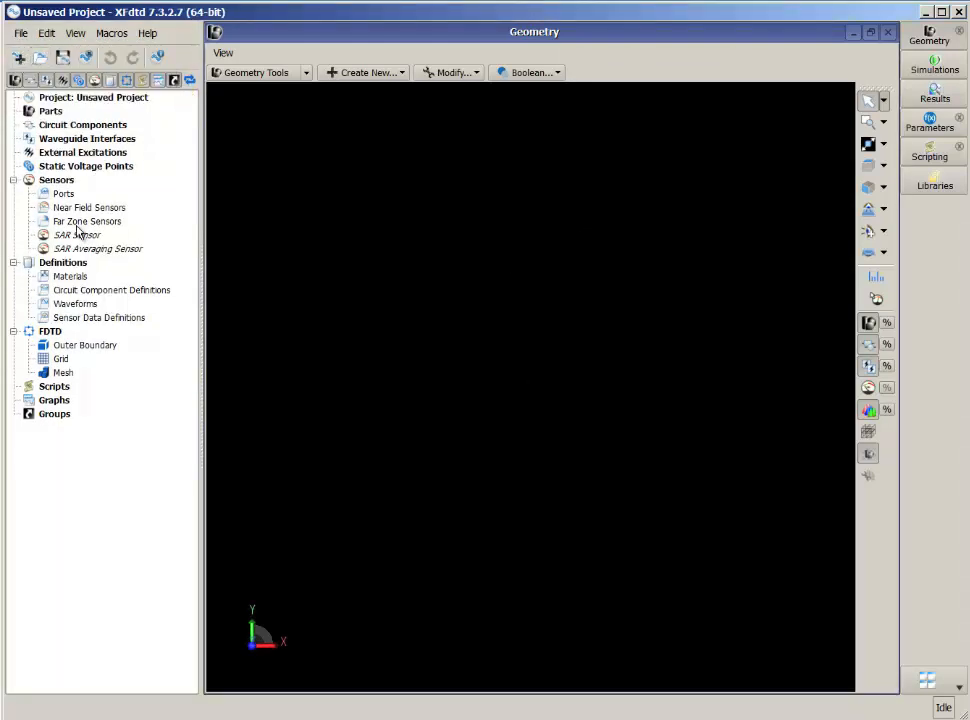
- Import the ImportRLDGeometry.xmacro script via the Scripts entry in the project tree
left_click(54, 388)
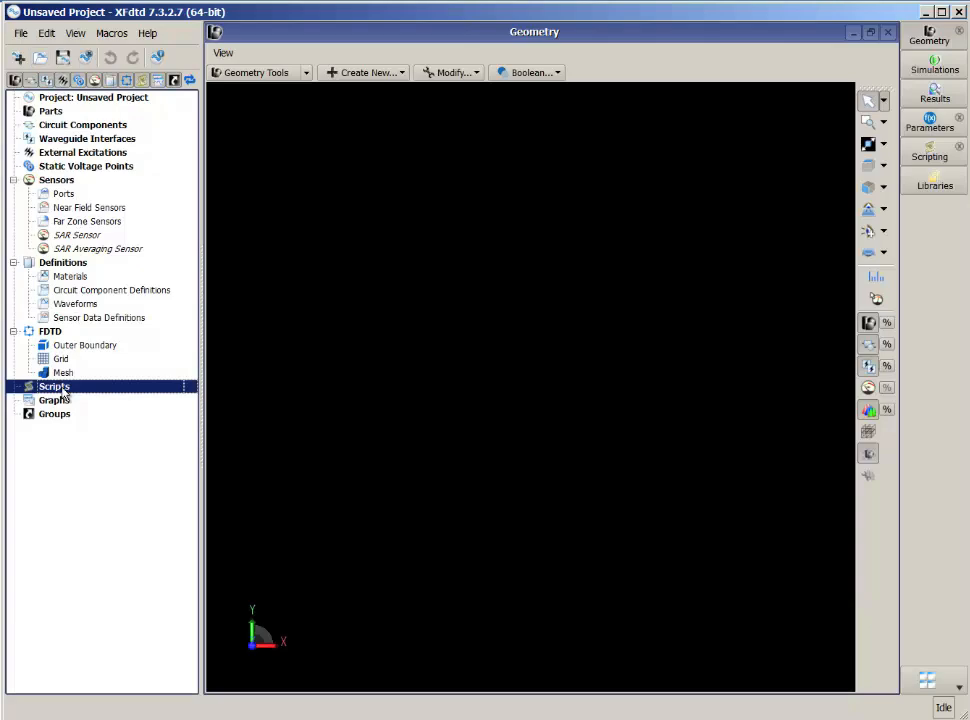
right_click(54, 388)
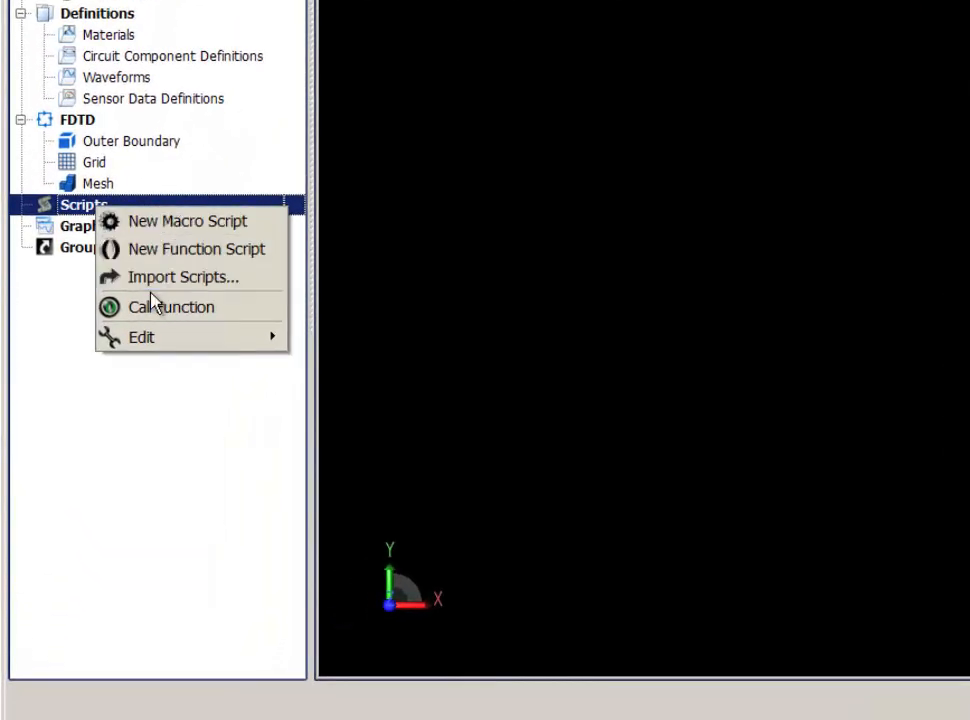
left_click(184, 276)
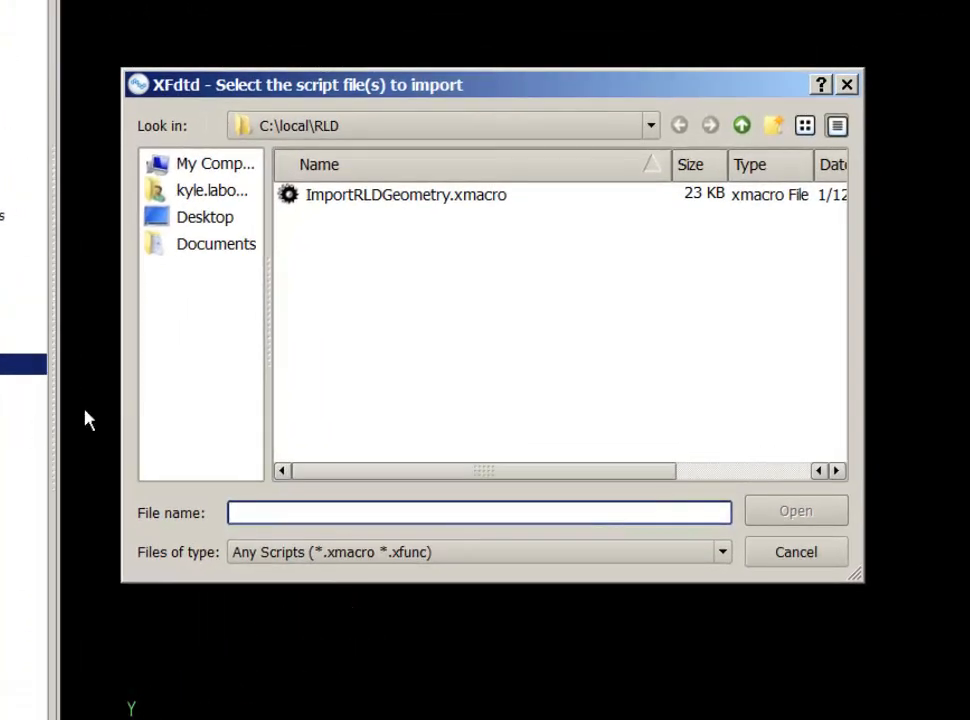
mouse_move(416, 206)
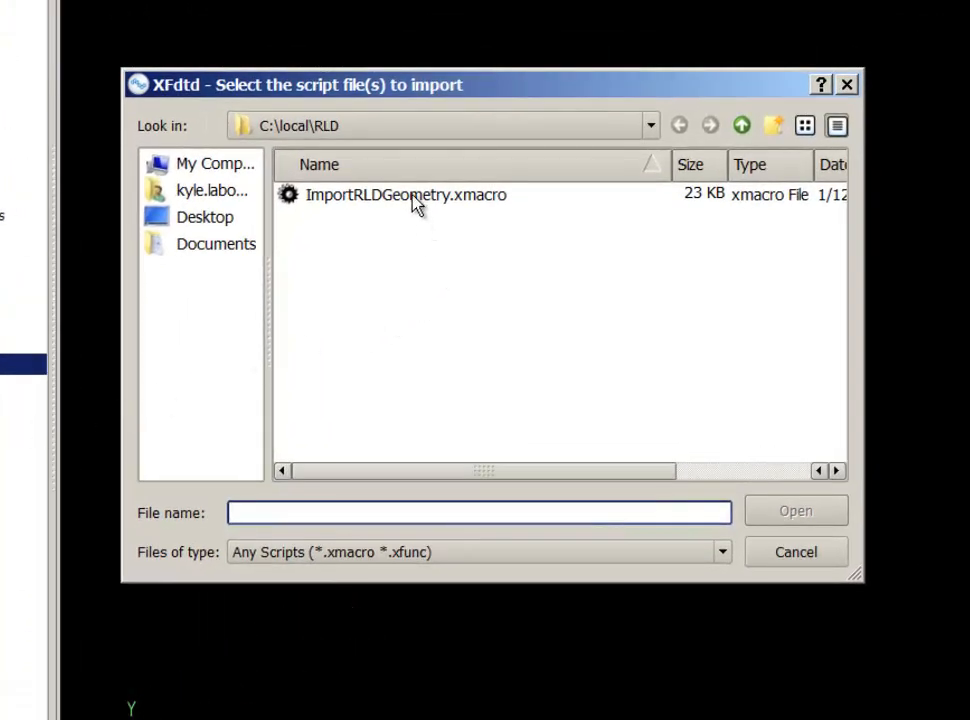
left_click(404, 194)
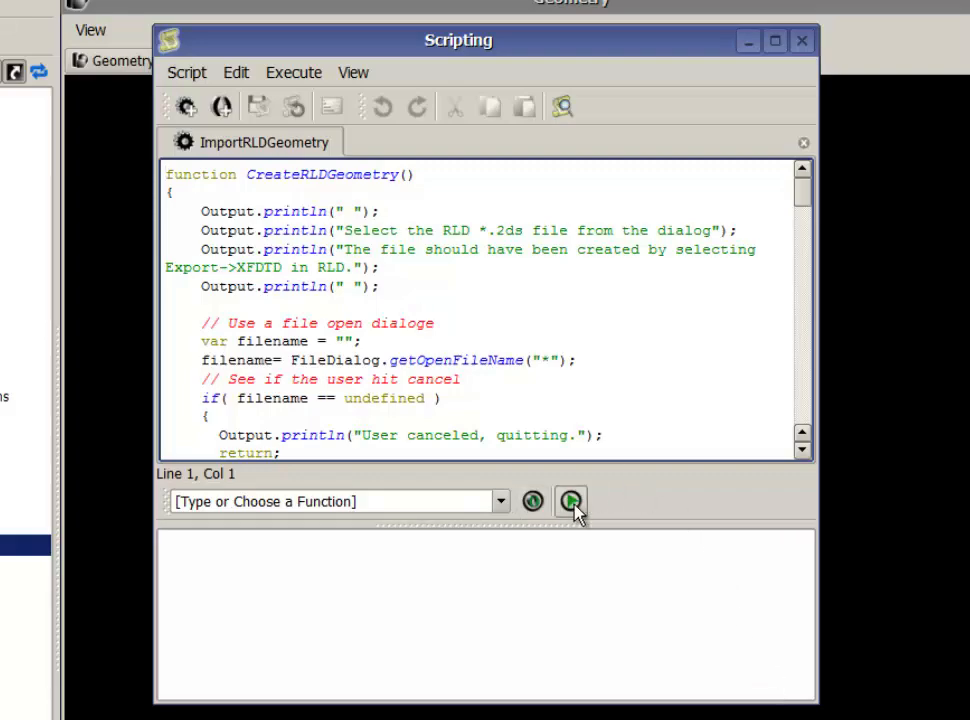
- Run the import script and select ExampleLens.2ds in both file dialogs
left_click(572, 500)
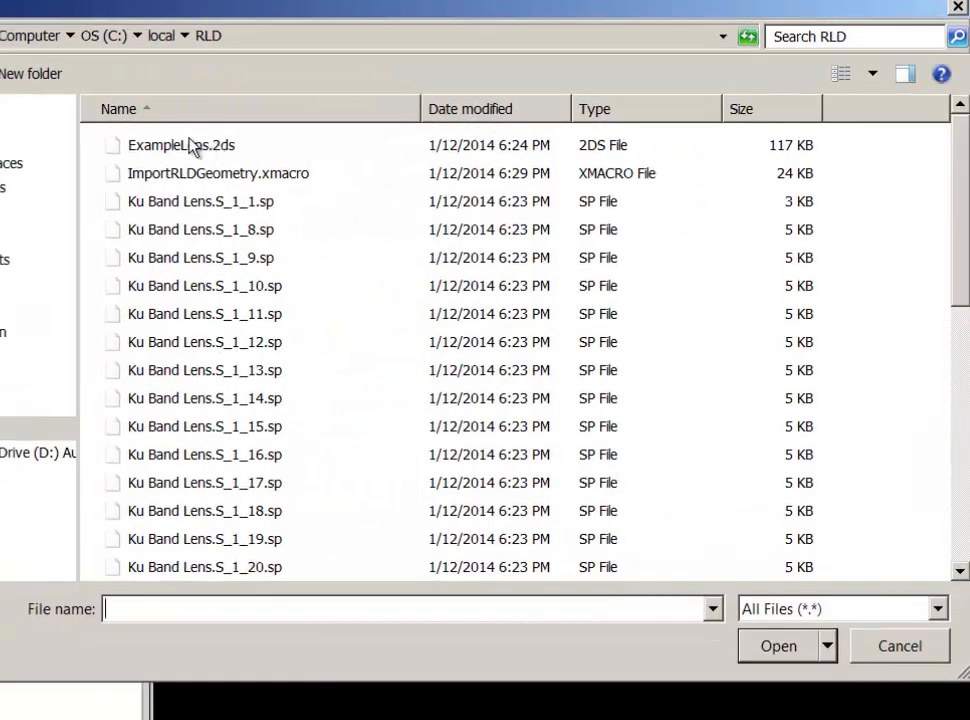
left_click(180, 144)
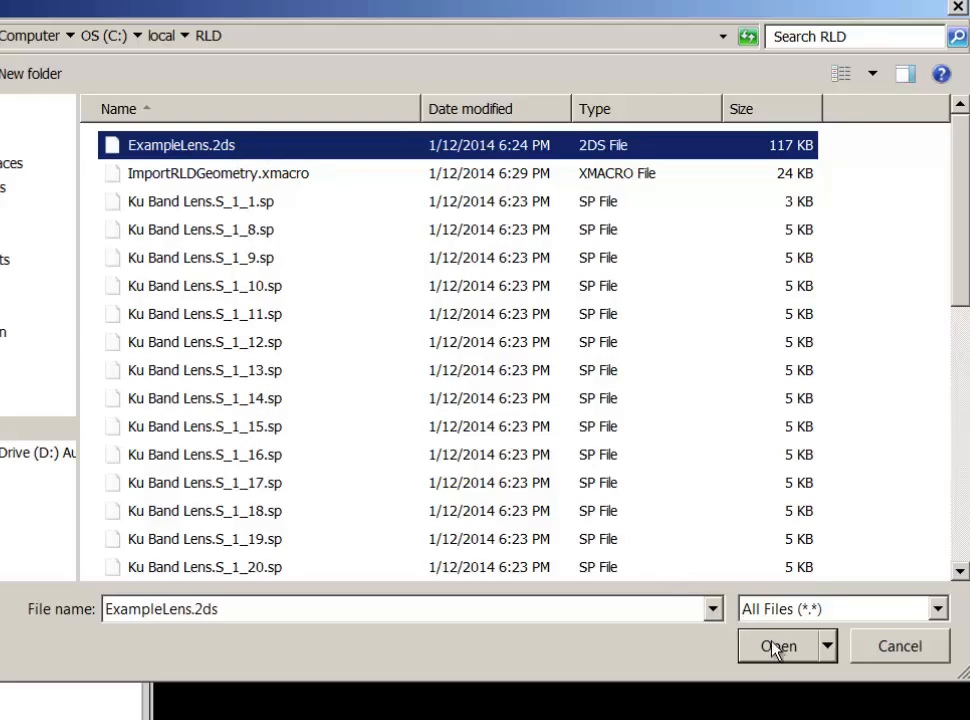
left_click(780, 644)
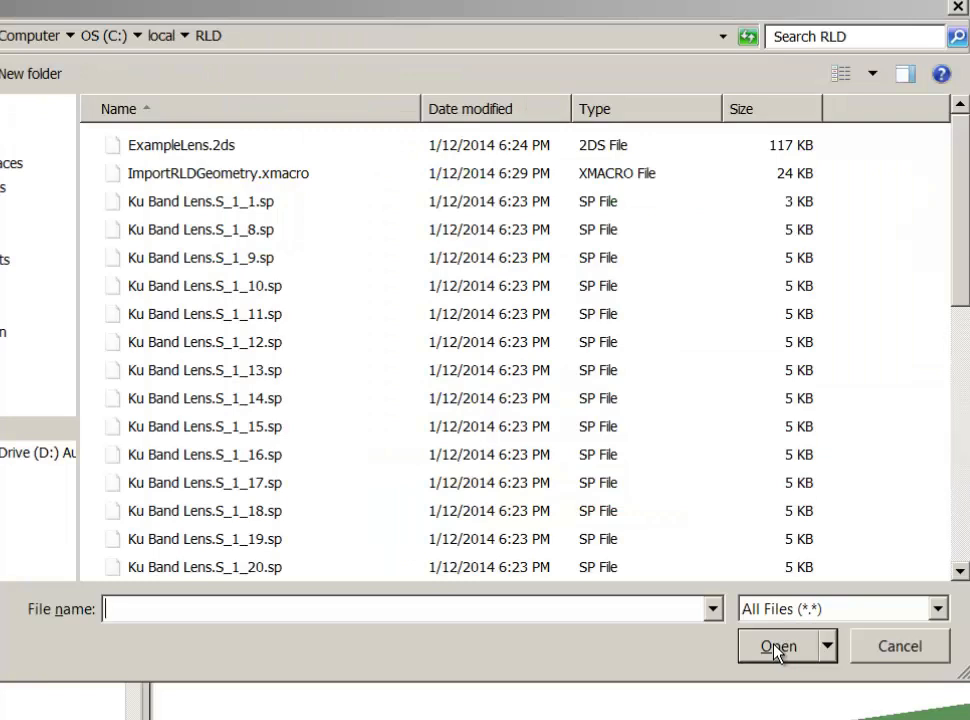
mouse_move(352, 248)
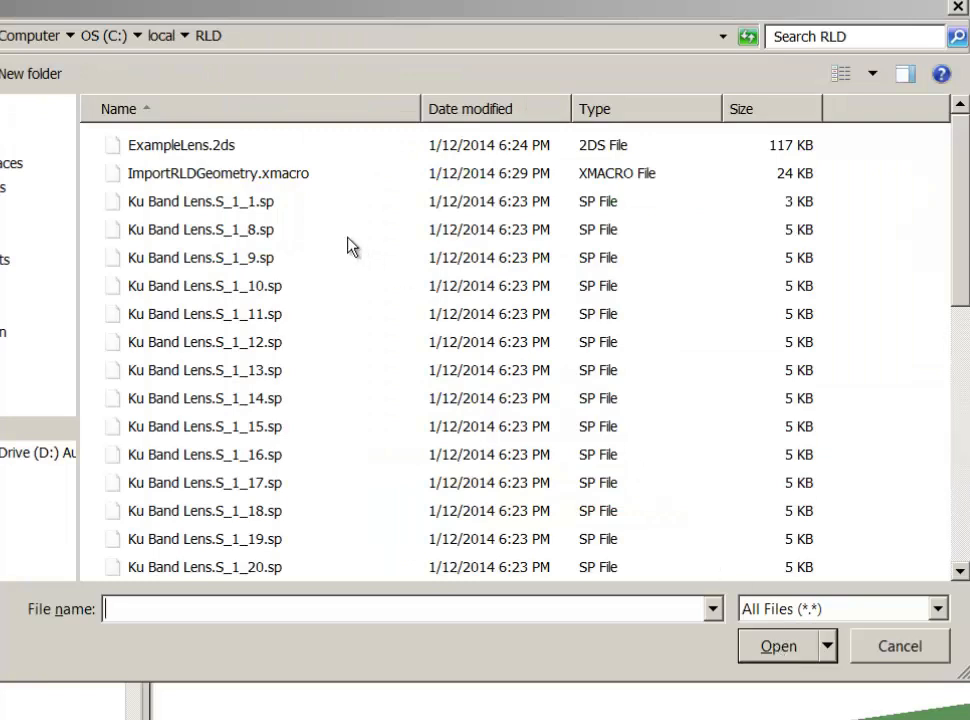
left_click(182, 144)
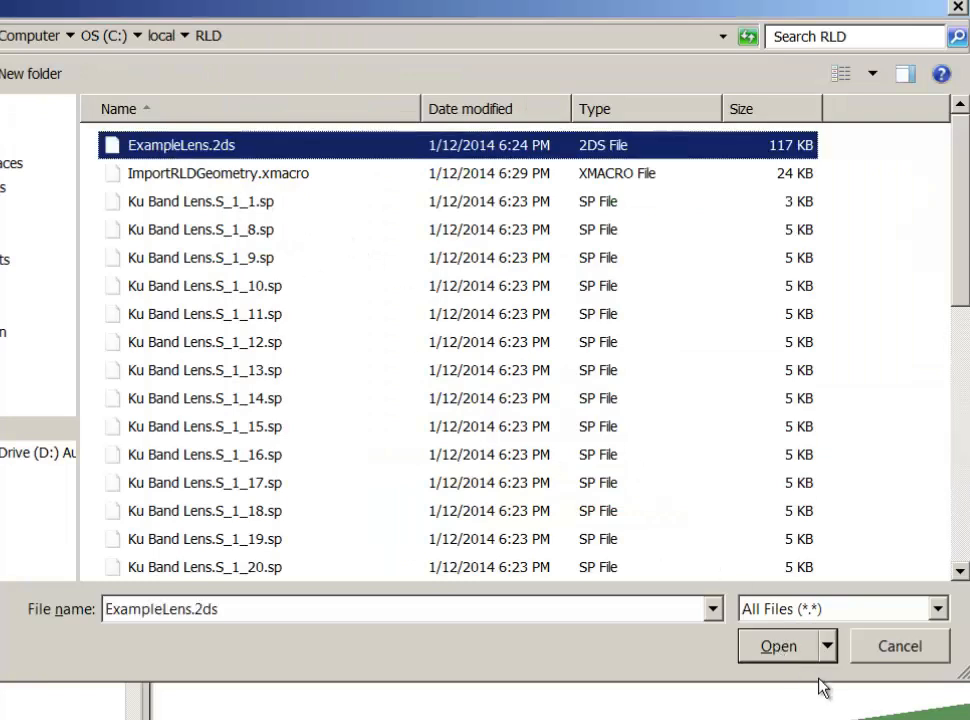
left_click(778, 644)
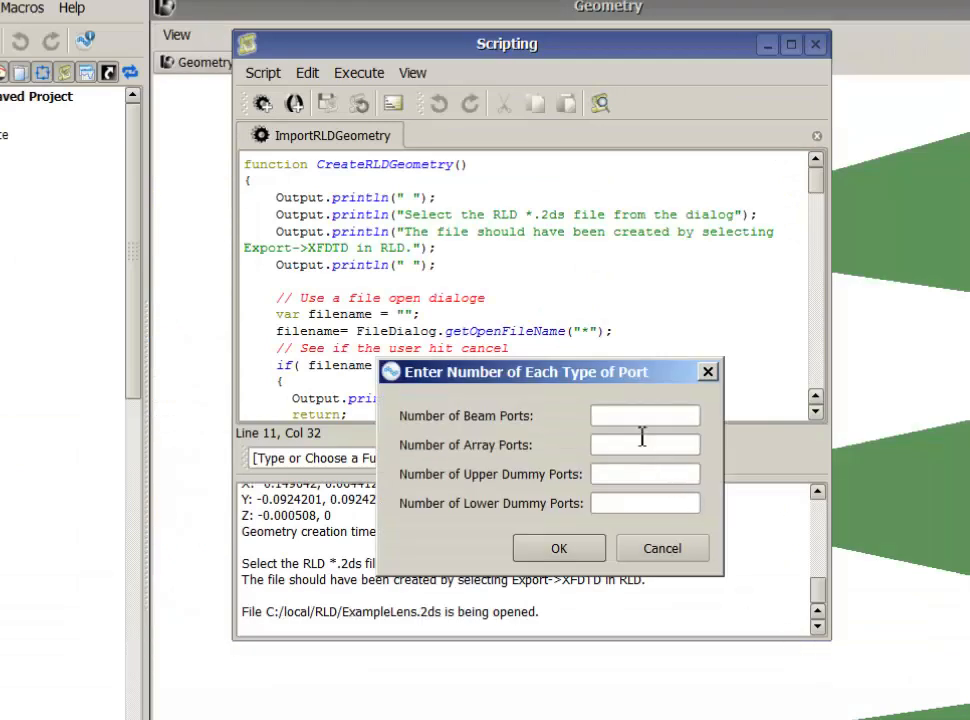
- Enter port counts 7 beam, 16 array, 9 upper and 9 lower dummy, then build the lens
left_click(644, 414)
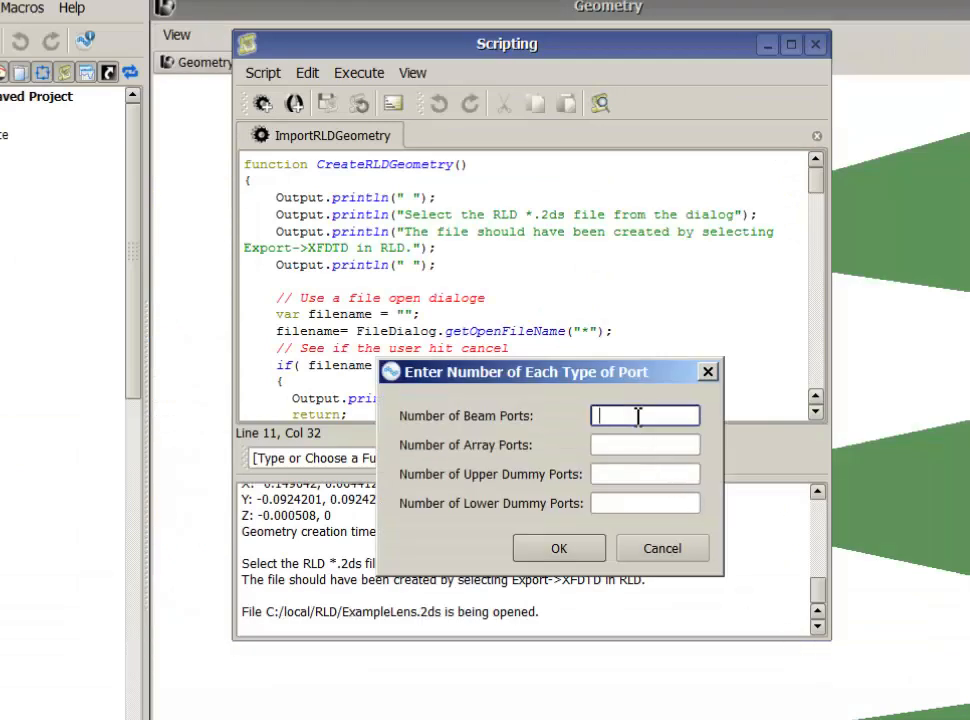
type("7")
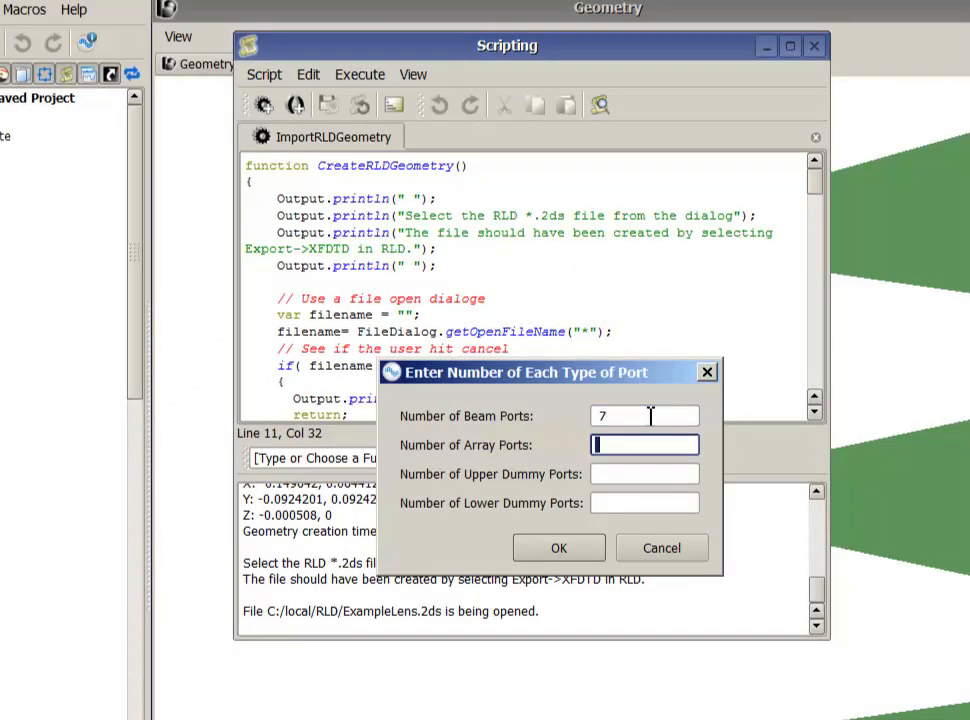
type("16")
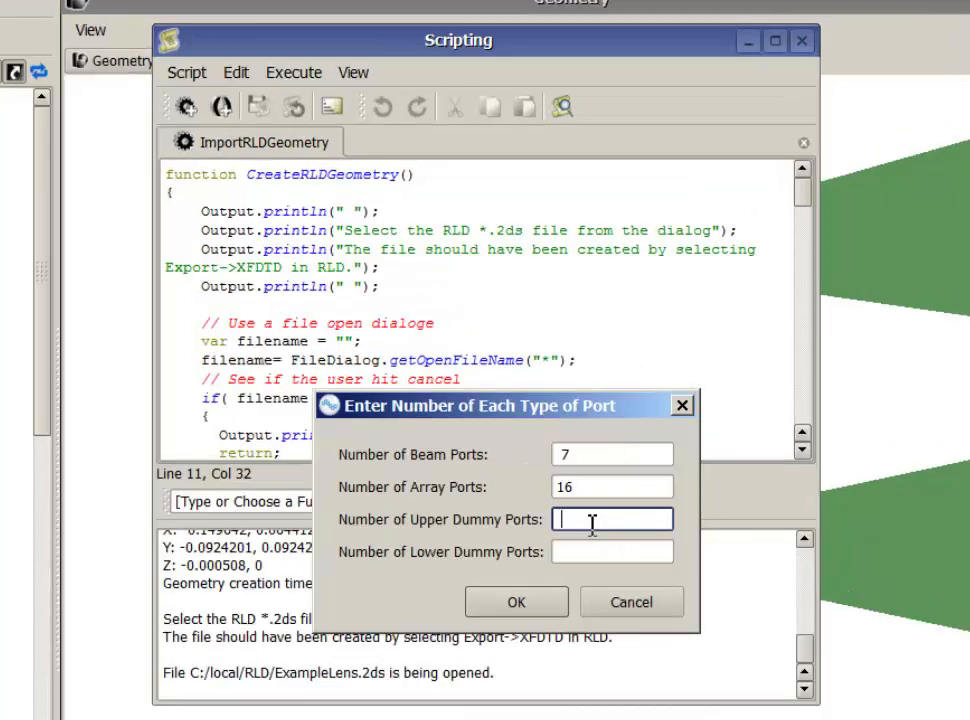
type("9")
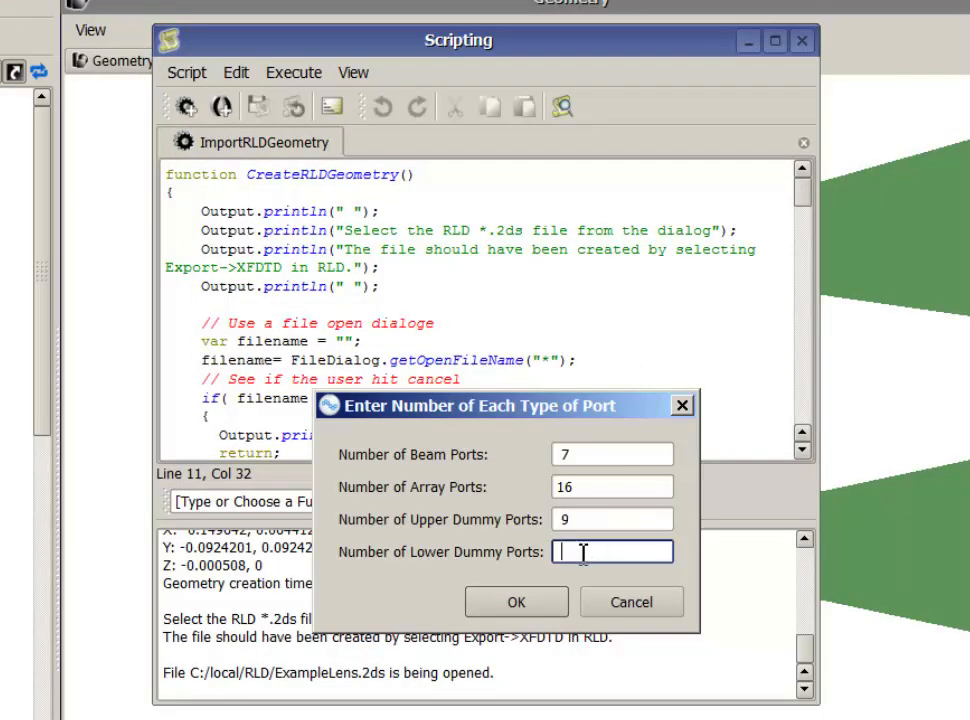
type("9")
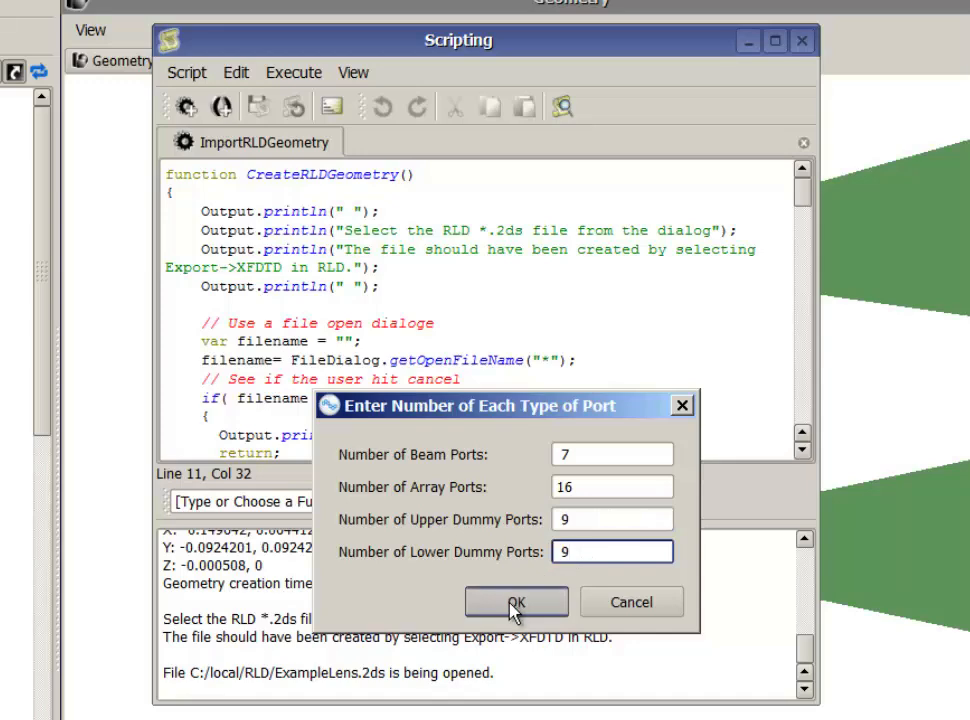
left_click(516, 600)
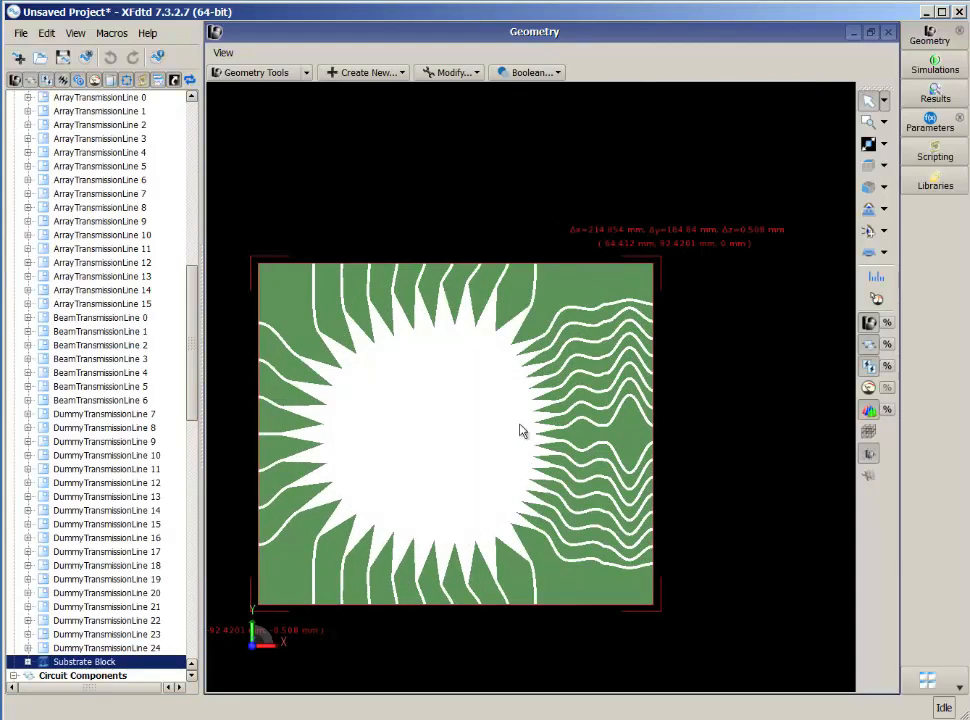
mouse_move(896, 44)
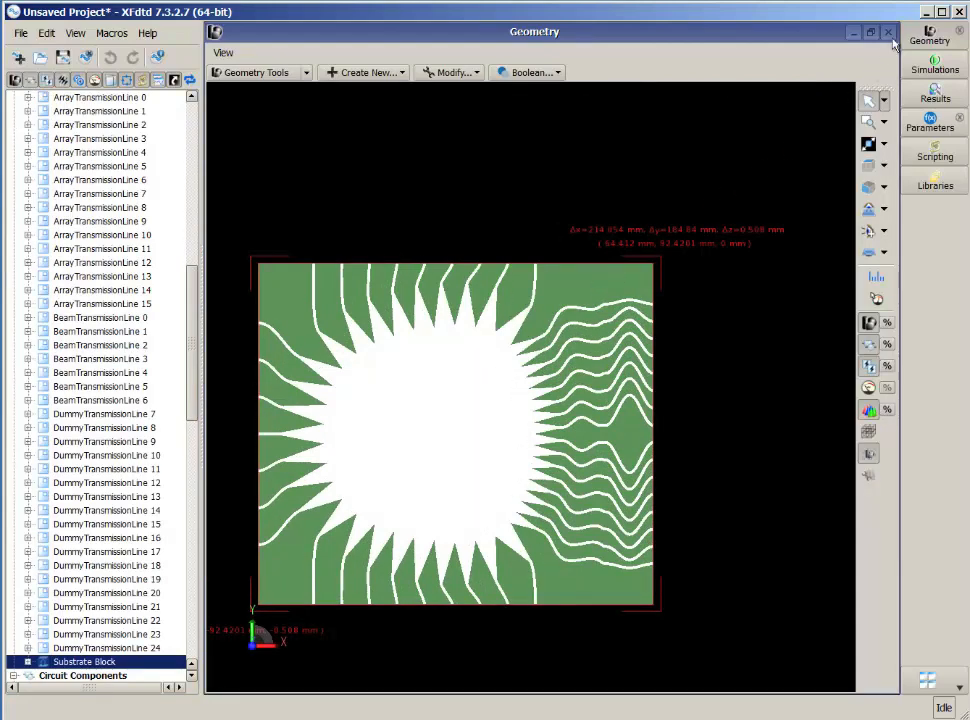